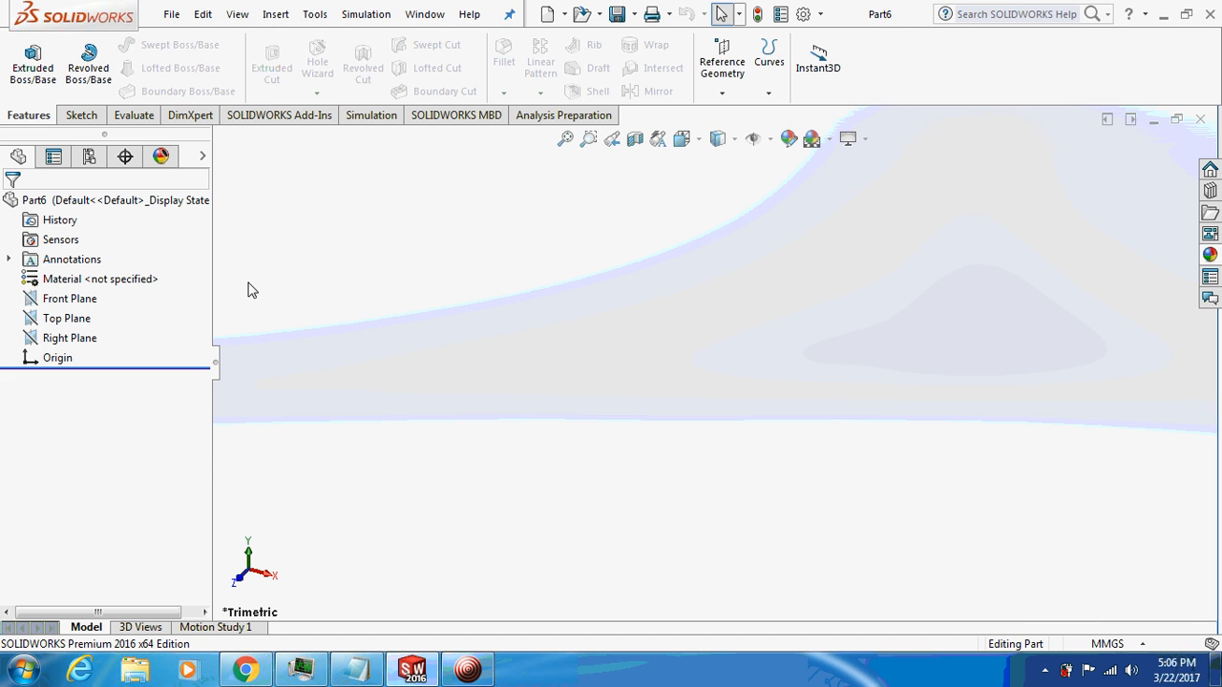
# Select the Front Plane in the FeatureManager tree as the sketch plane.
pyautogui.click(66, 317)
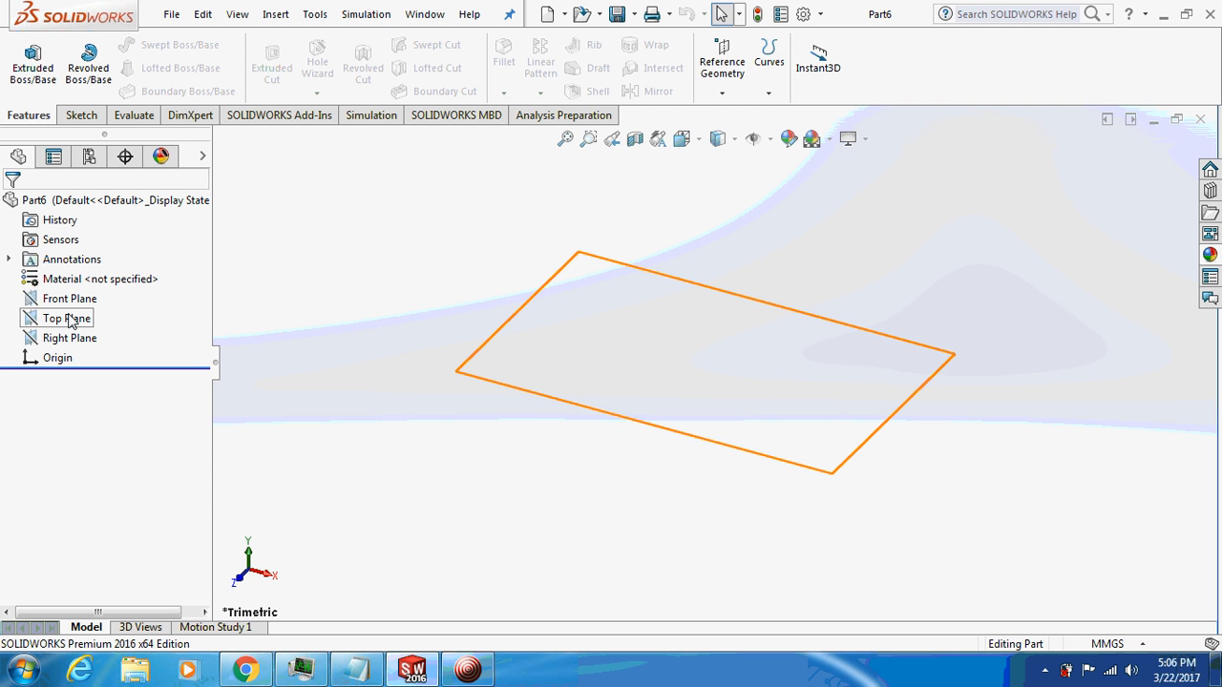
pyautogui.click(68, 298)
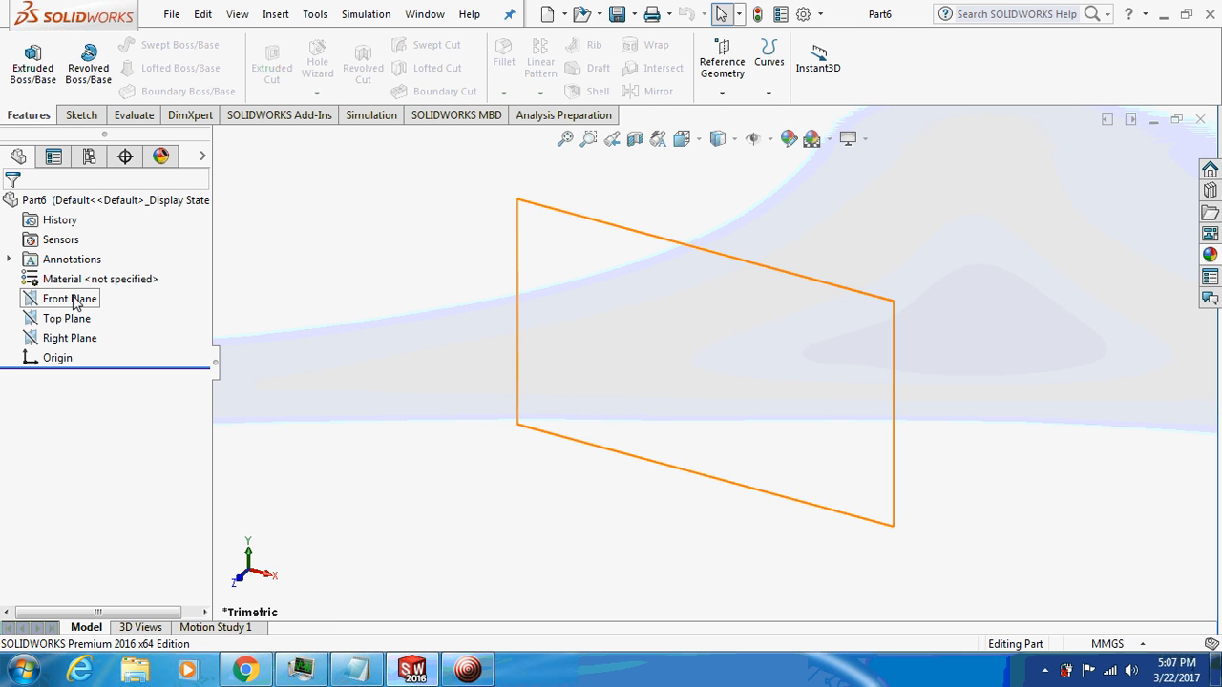
pyautogui.click(69, 298)
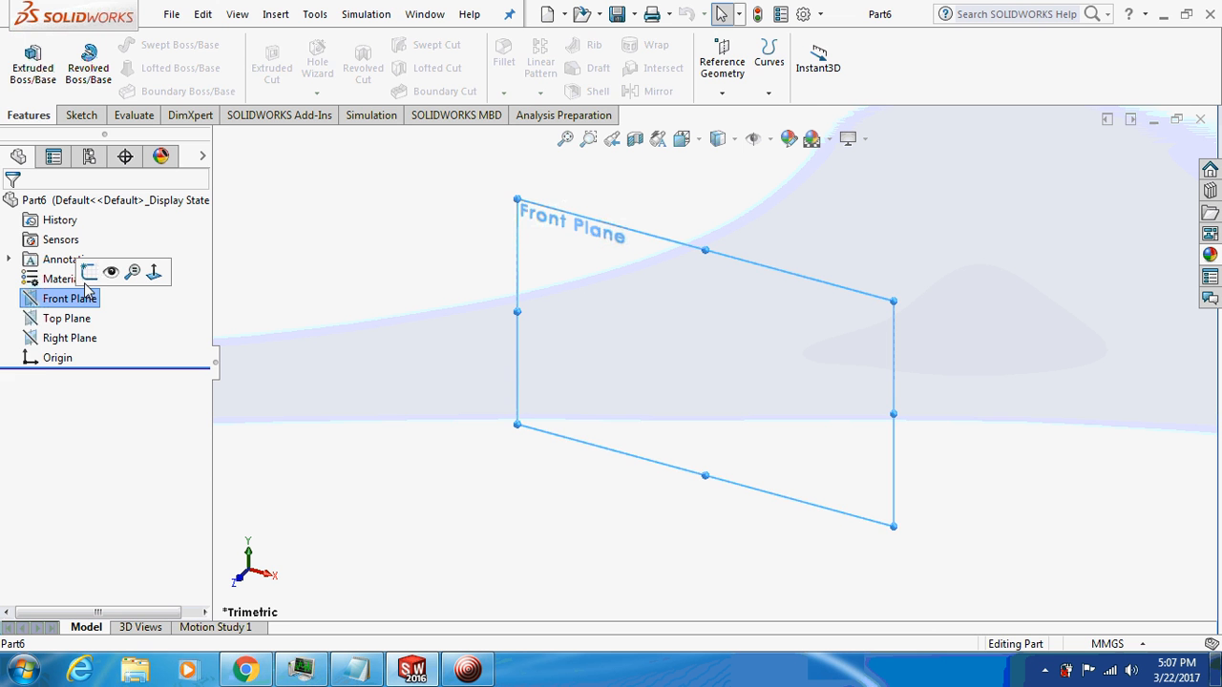
# Sketch a 6-sided polygon centred on the origin and dimension it 13 mm across flats.
pyautogui.click(88, 273)
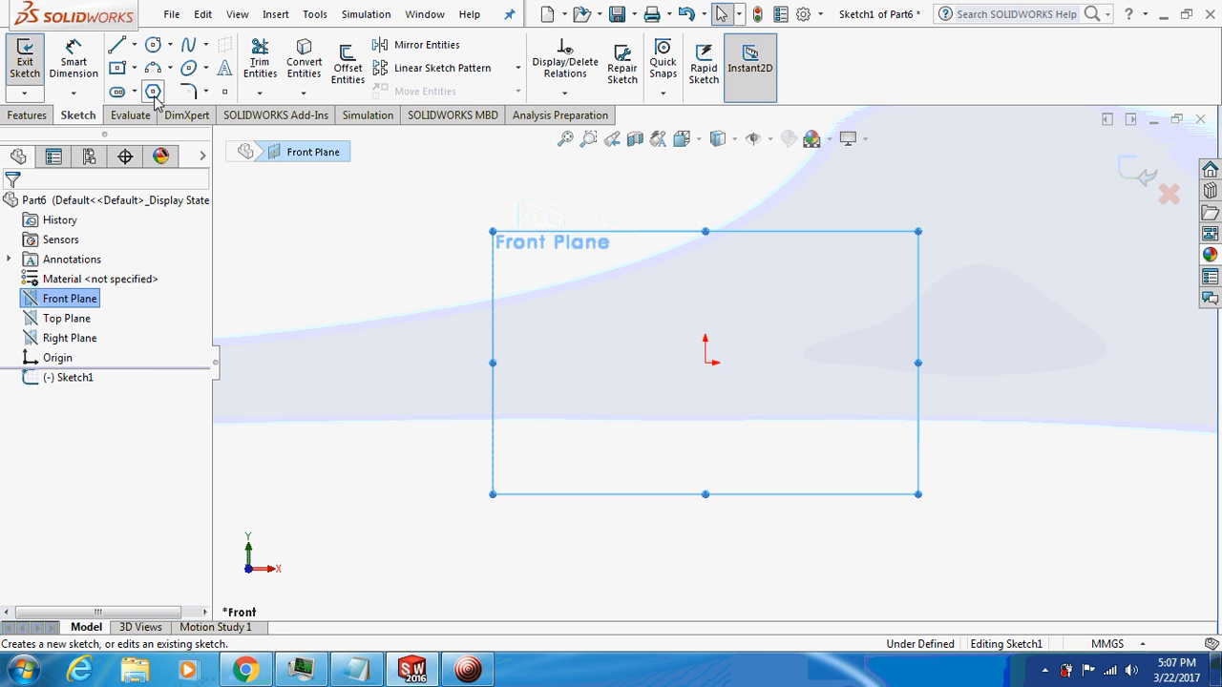
pyautogui.click(153, 91)
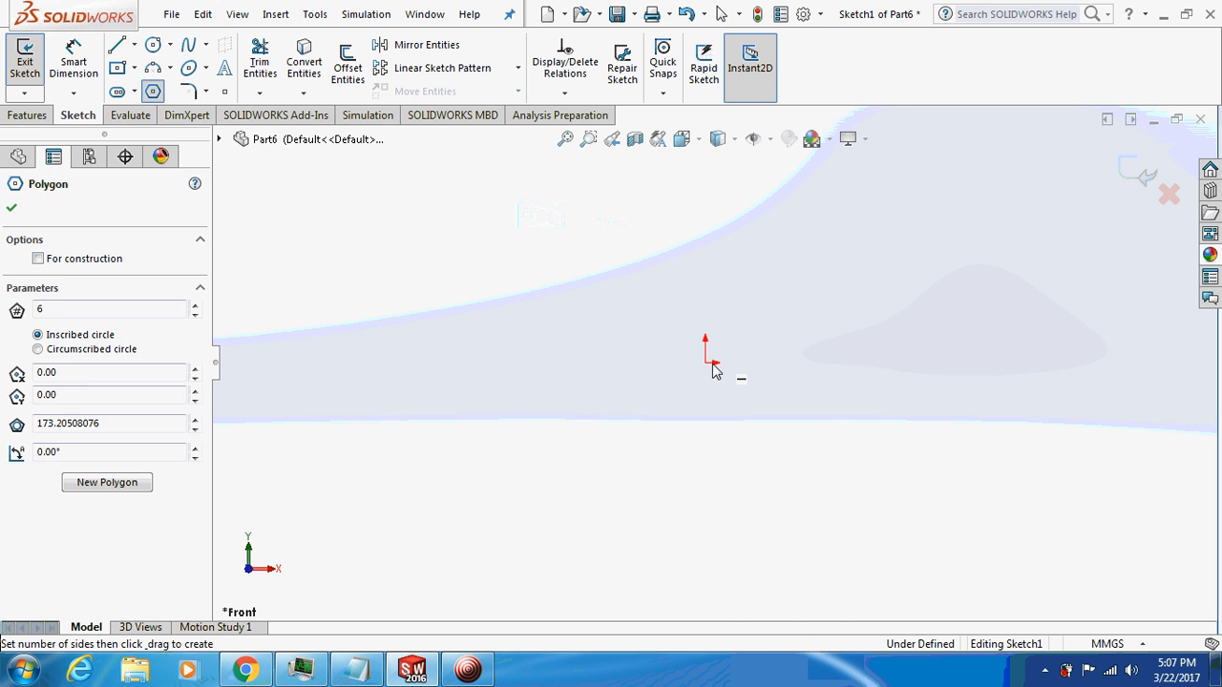
pyautogui.moveTo(695, 361)
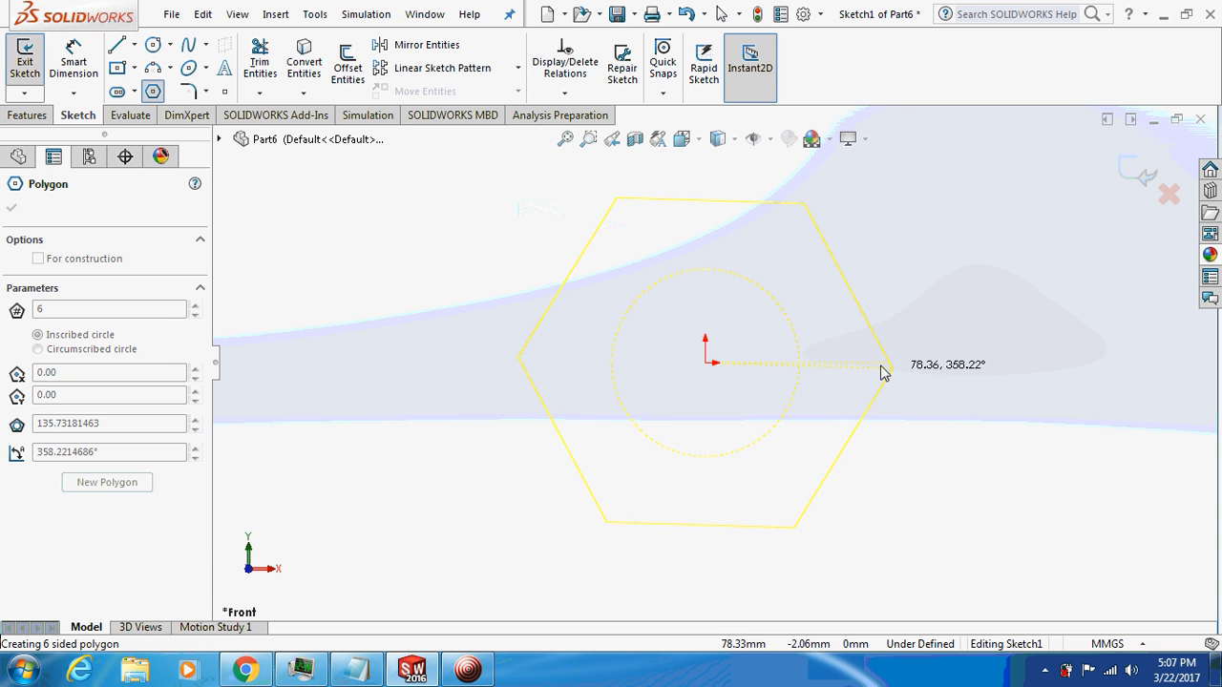
pyautogui.click(11, 207)
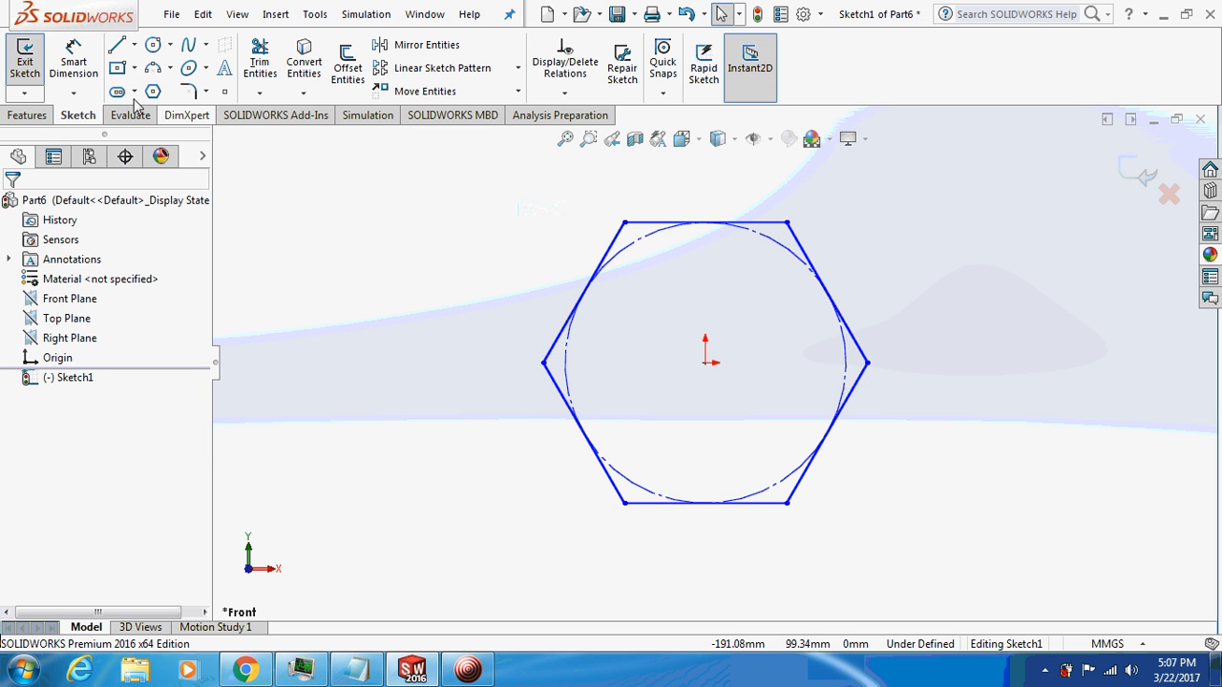
pyautogui.moveTo(73, 61)
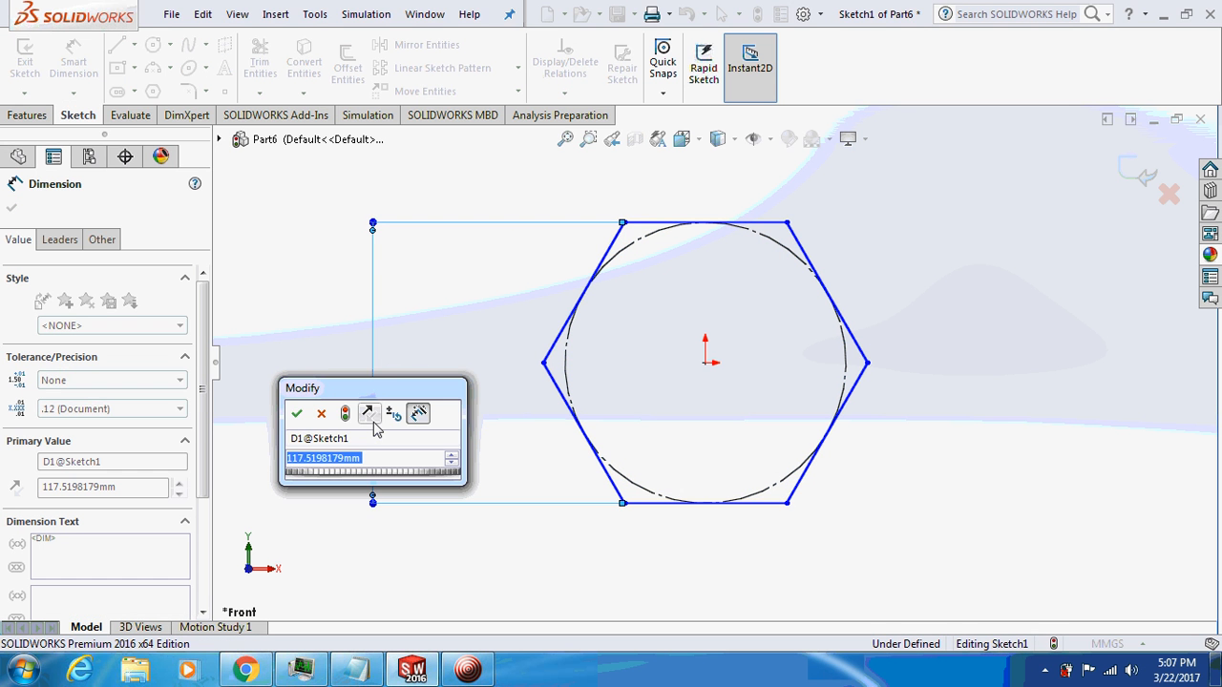
pyautogui.click(298, 413)
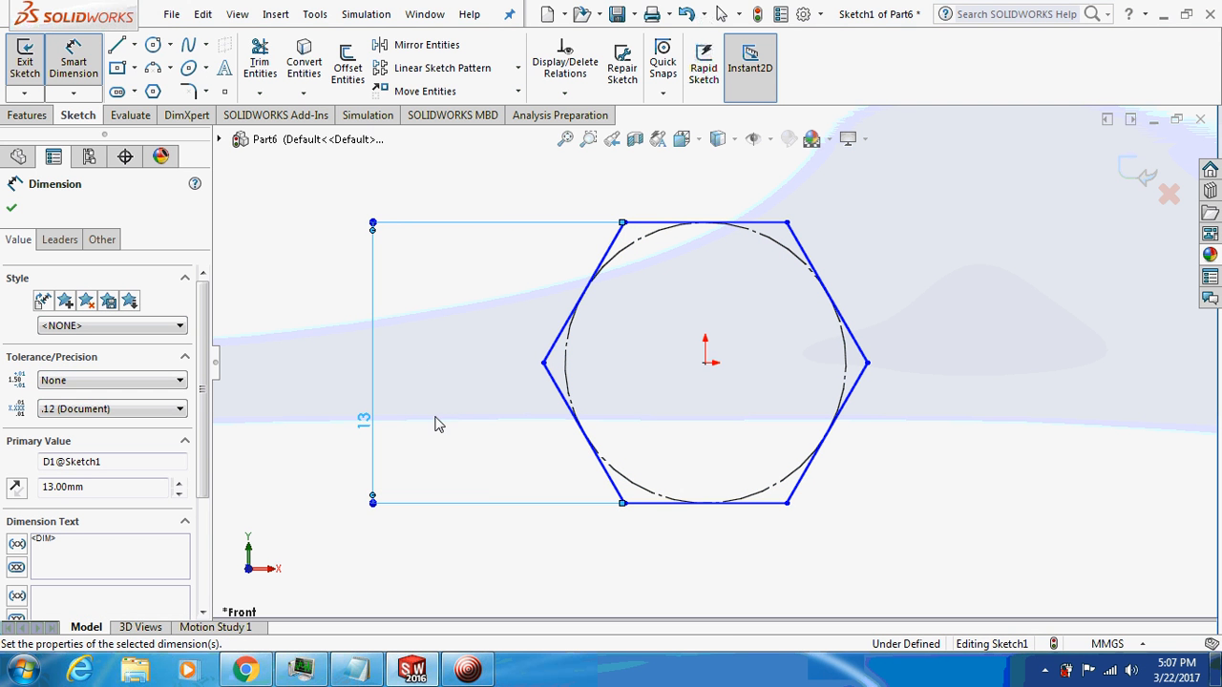
pyautogui.click(27, 115)
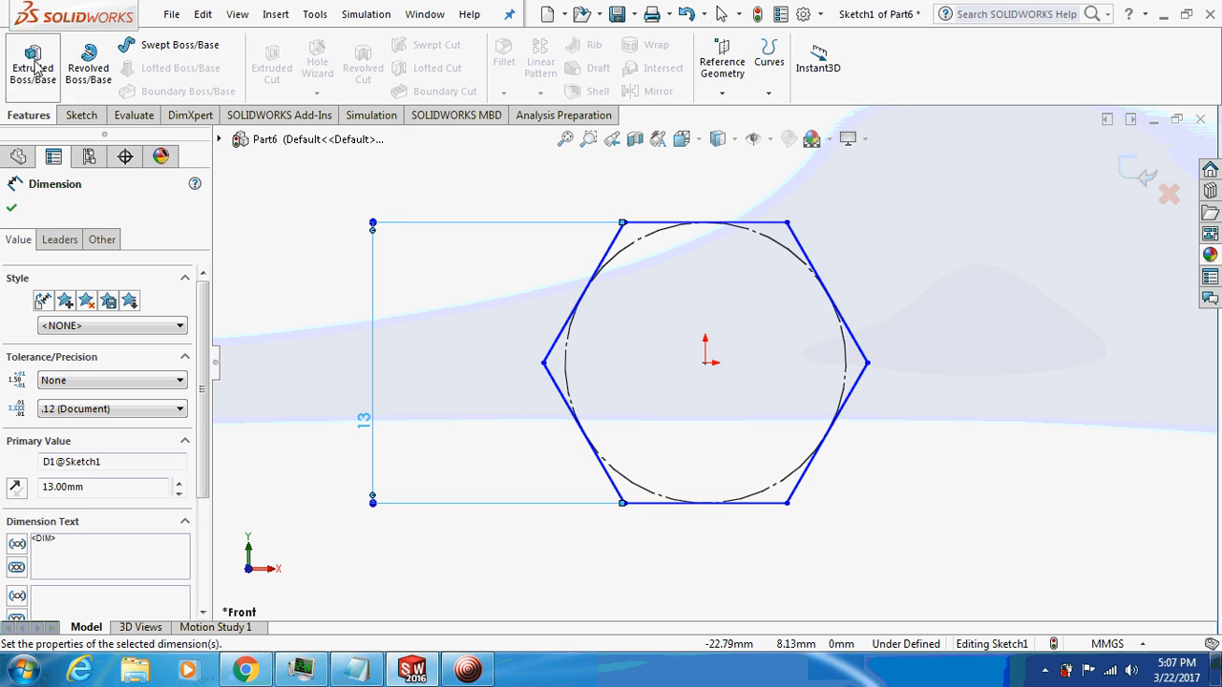
# Extrude Sketch1 into a solid hex prism, then select the Top Plane for the next sketch.
pyautogui.click(32, 61)
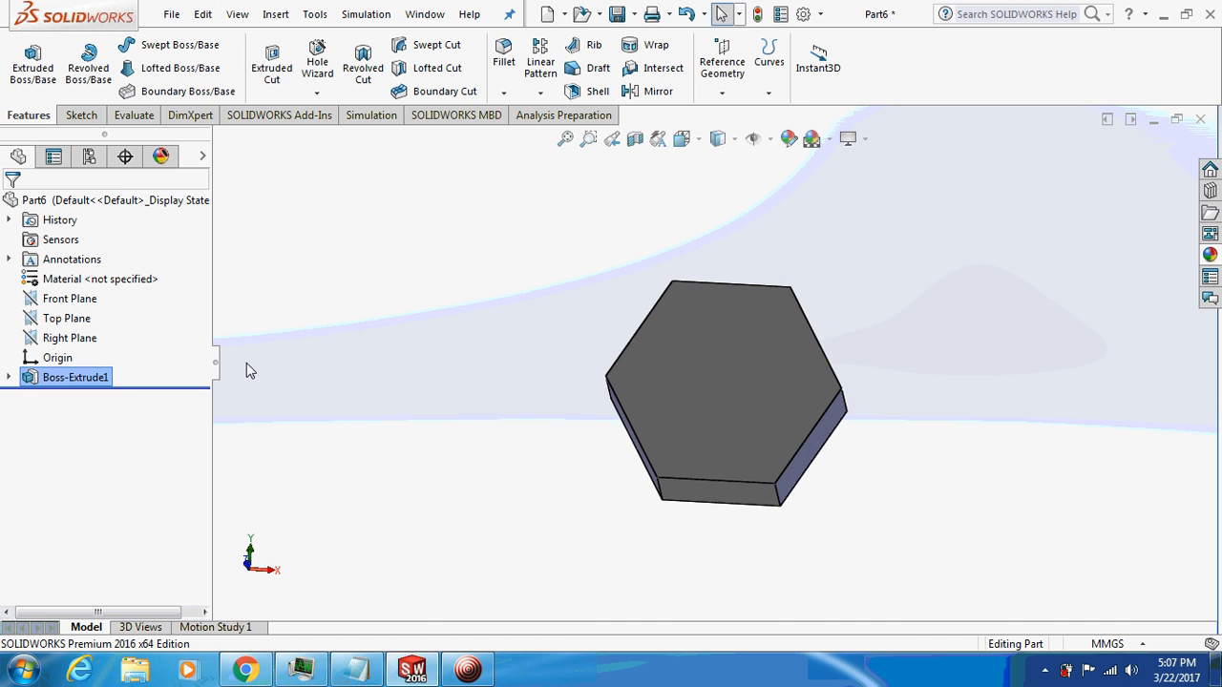
pyautogui.click(66, 317)
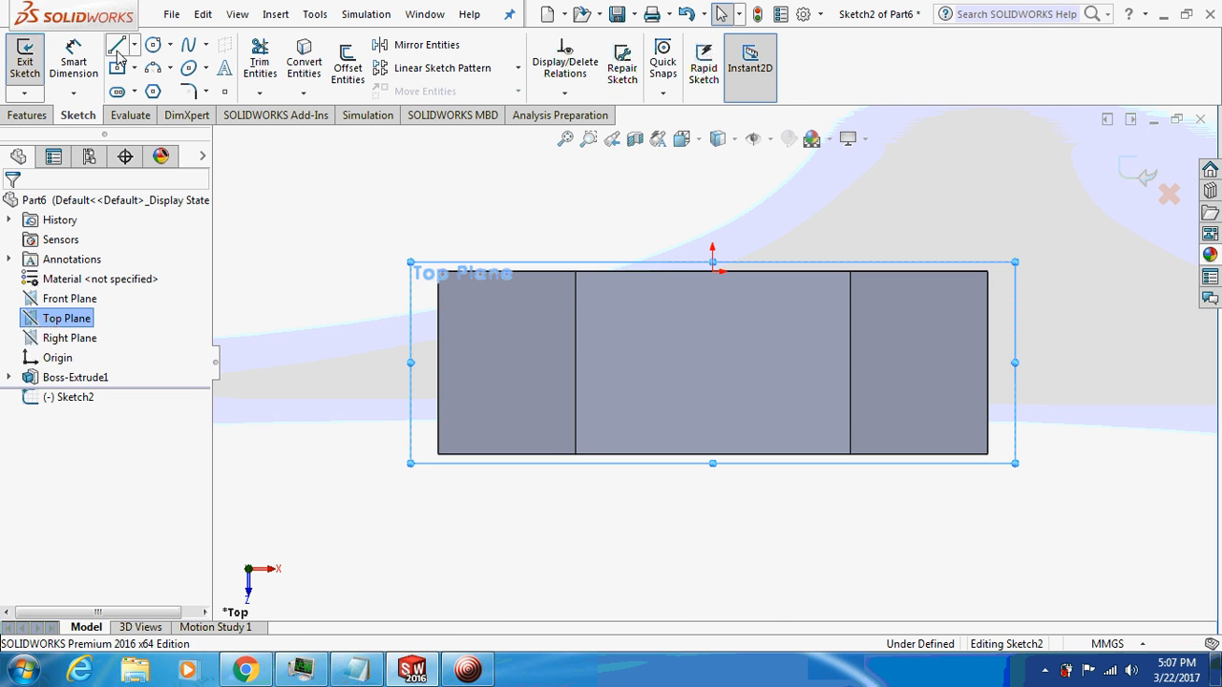
# Draw a vertical centerline through the origin and a corner line dimensioned at 26.69°.
pyautogui.click(130, 45)
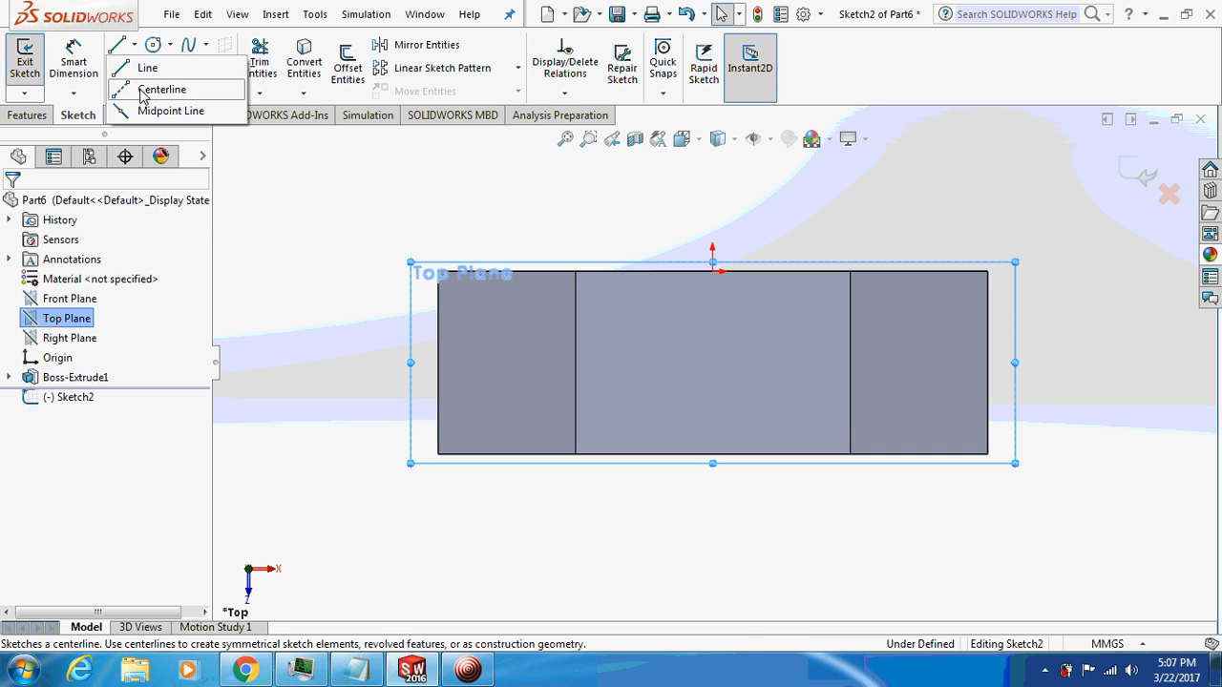
pyautogui.click(164, 90)
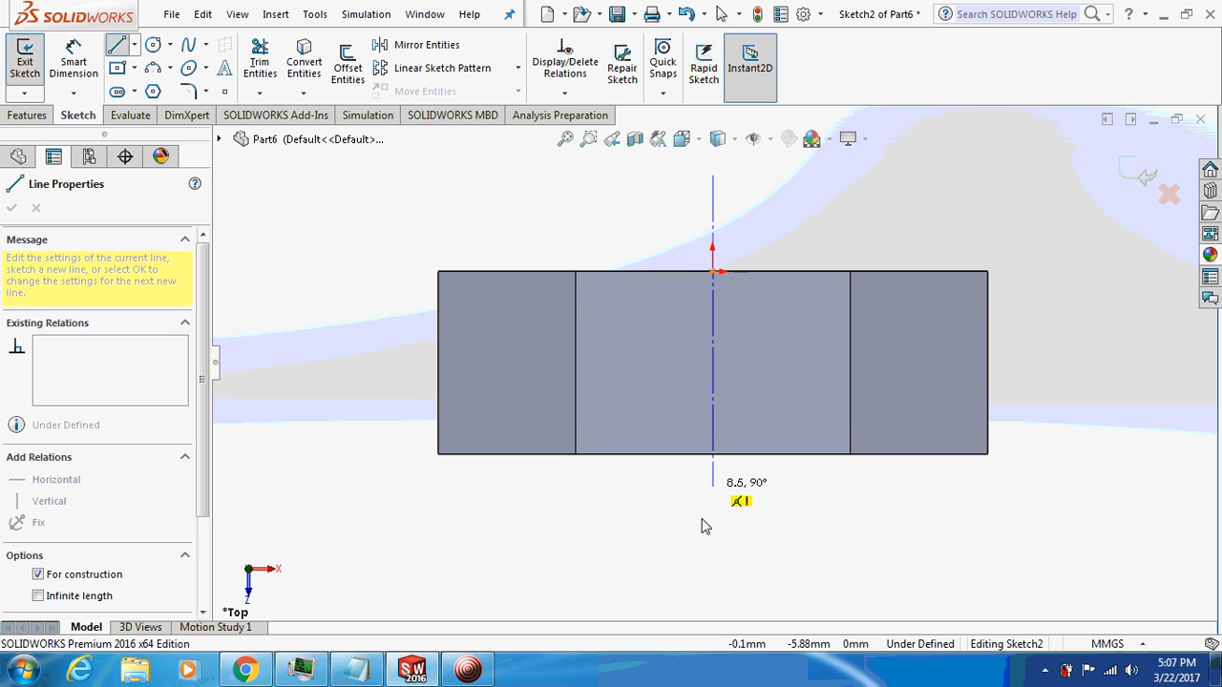
pyautogui.click(712, 581)
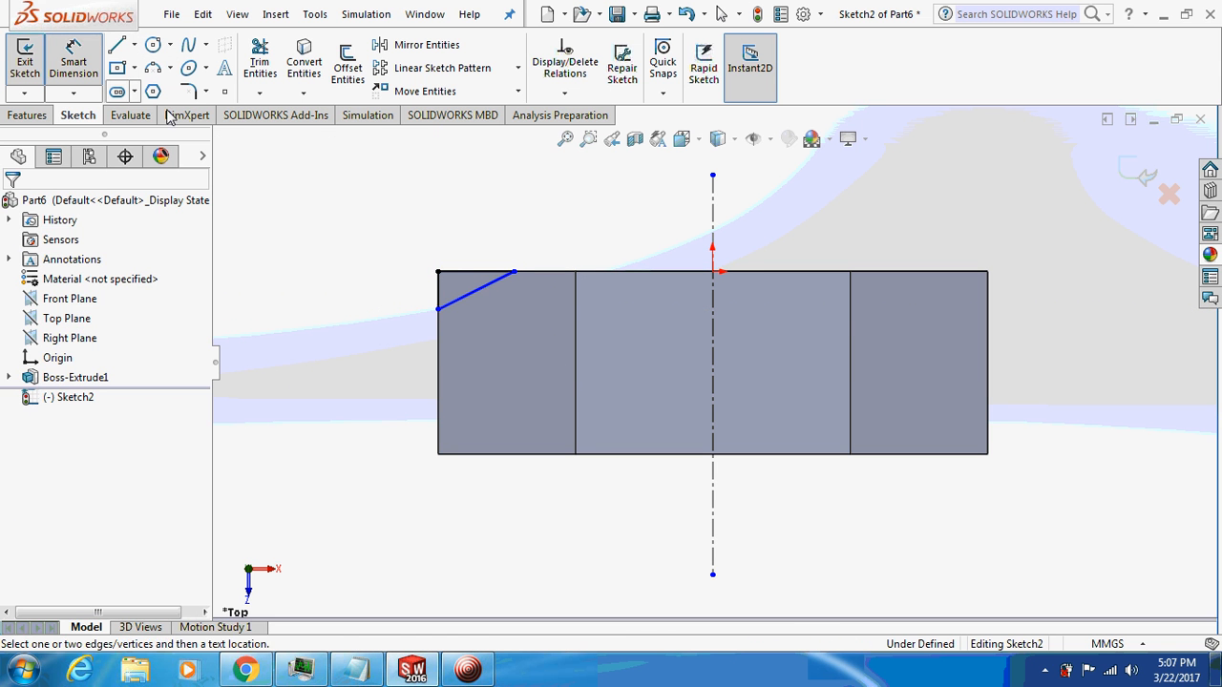
pyautogui.click(478, 283)
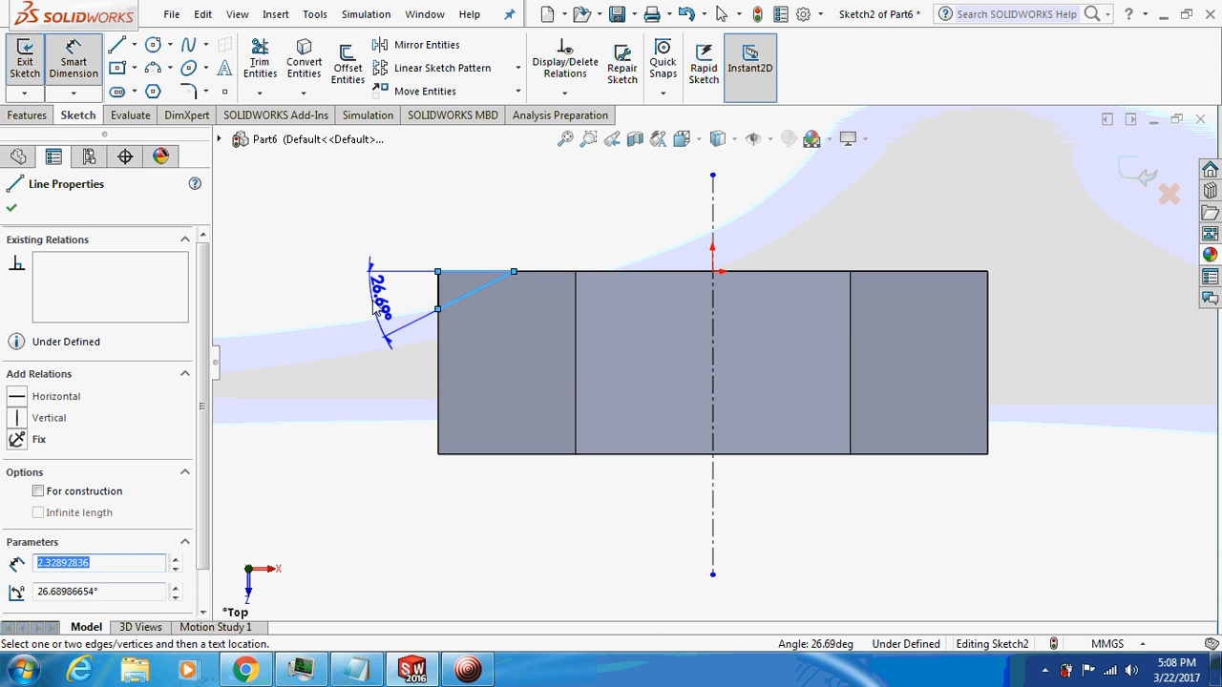
pyautogui.click(380, 302)
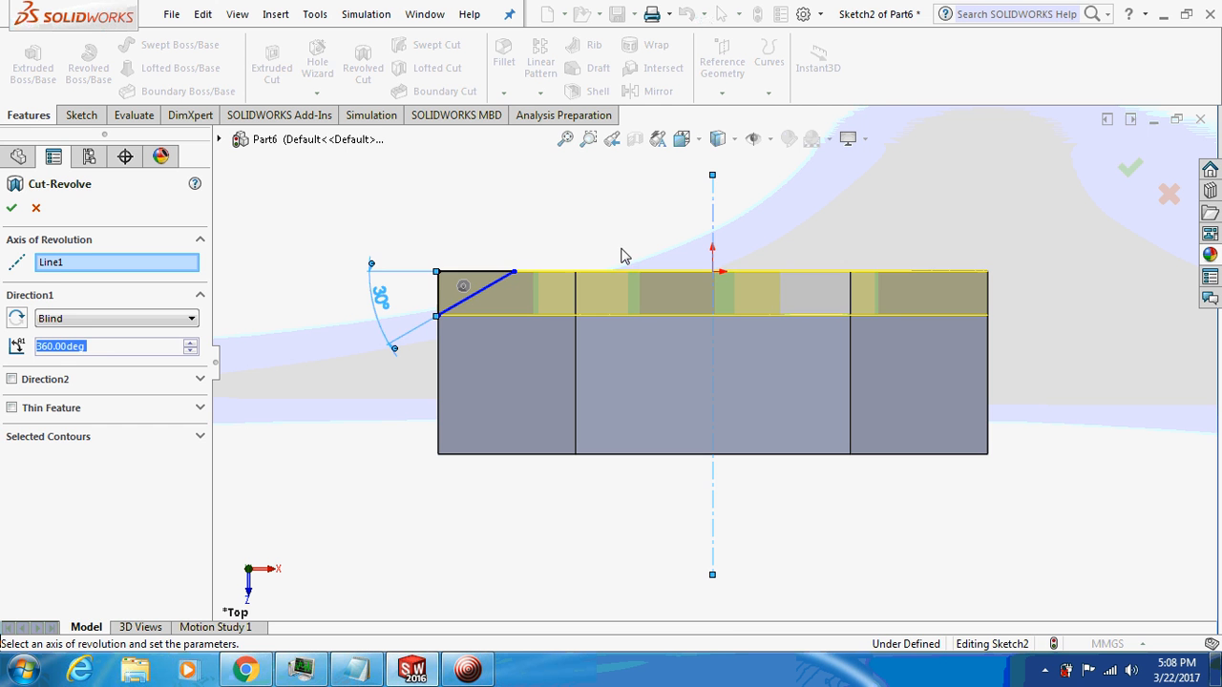
# Accept the 360° Cut-Revolve chamfering the nut's top edges and select the Top Plane.
pyautogui.click(12, 208)
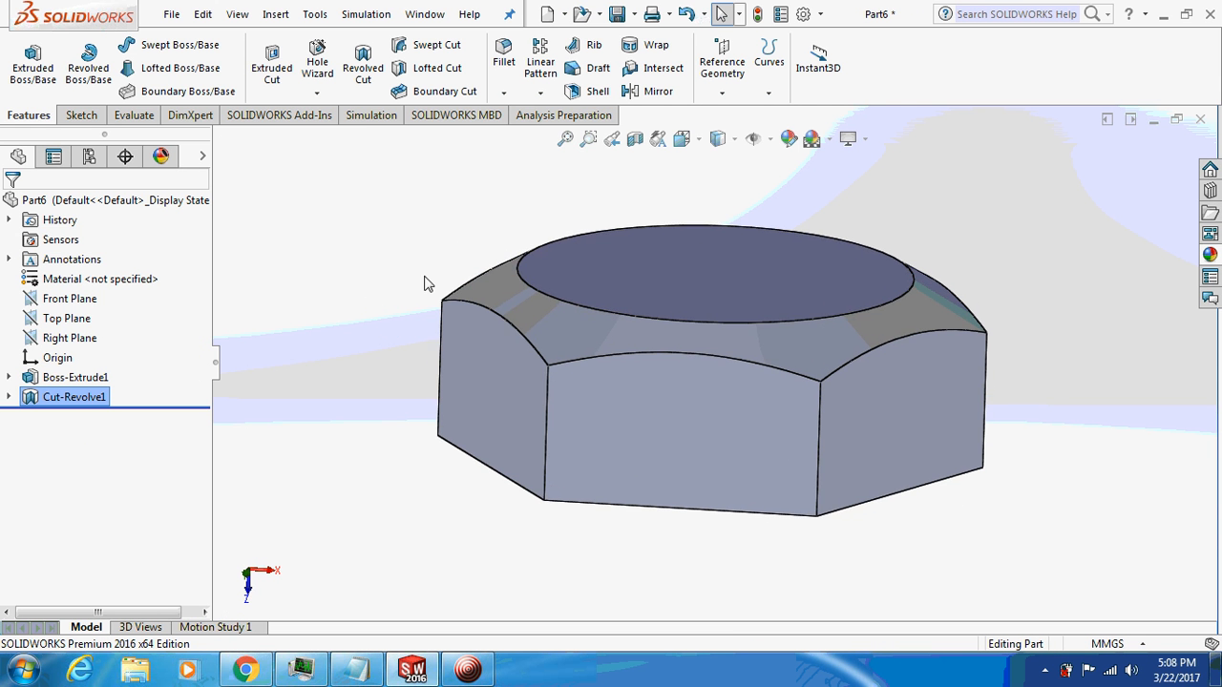
pyautogui.click(67, 317)
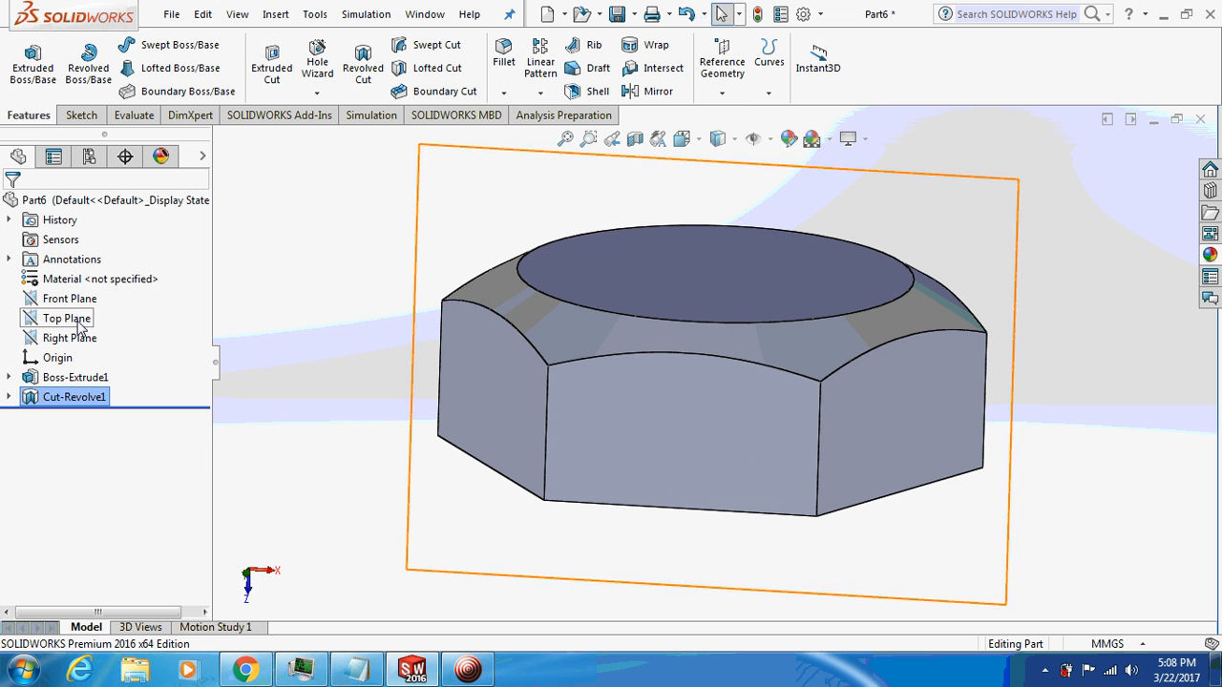
pyautogui.click(69, 336)
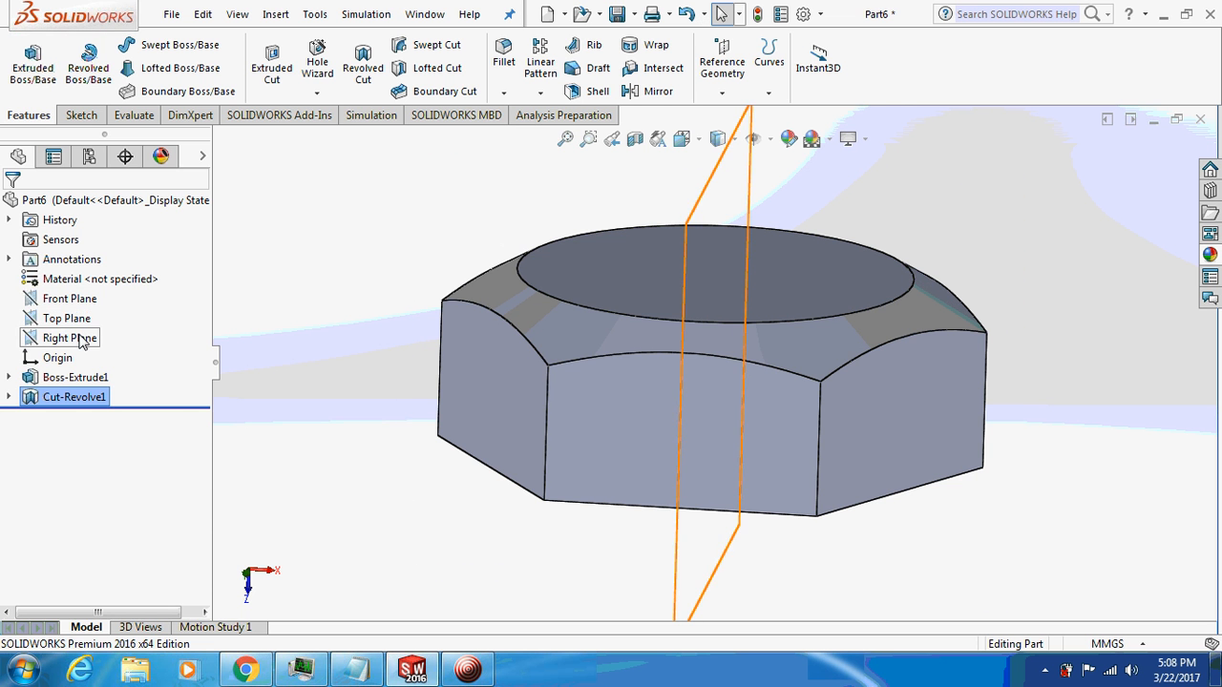
# Start a sketch and draw the quarter arc of the dome from the nut's top right.
pyautogui.rightClick(67, 317)
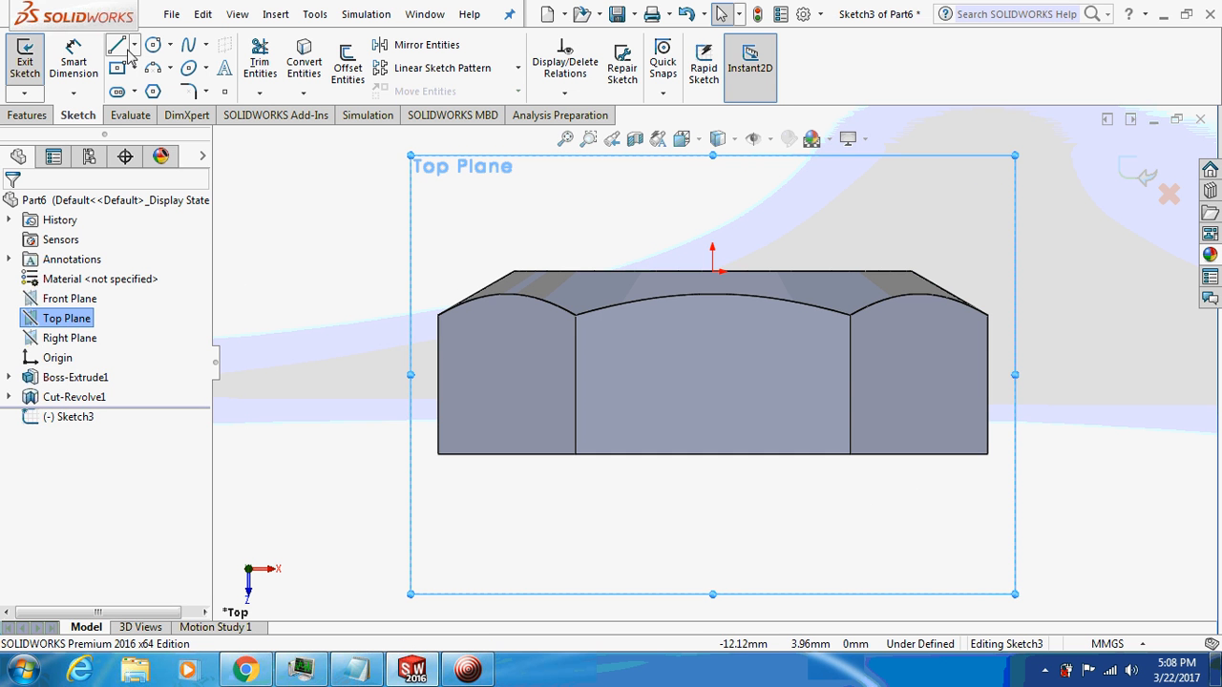
pyautogui.click(117, 46)
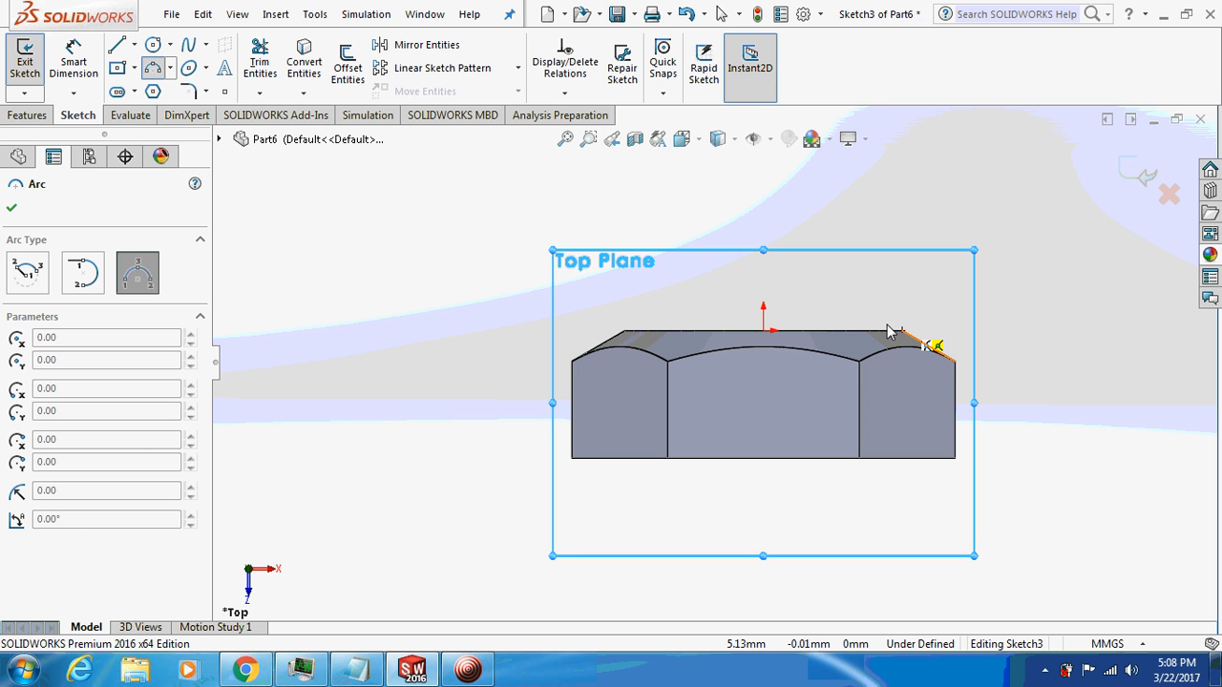
pyautogui.click(939, 348)
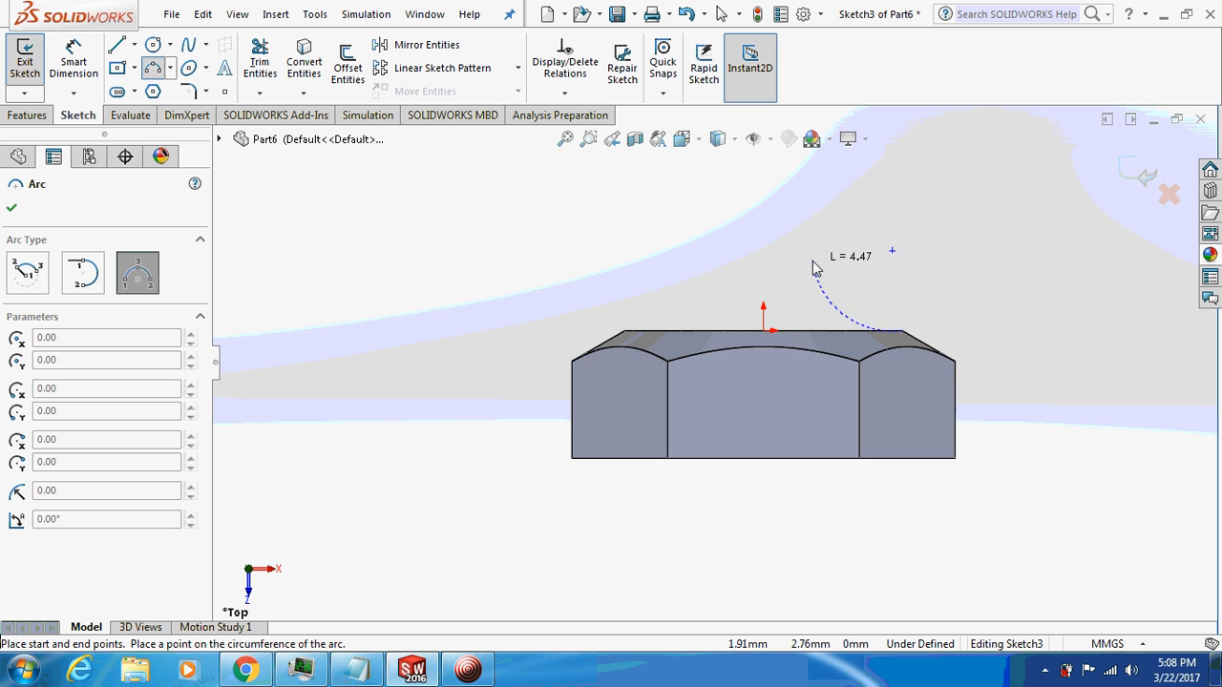
pyautogui.moveTo(794, 245)
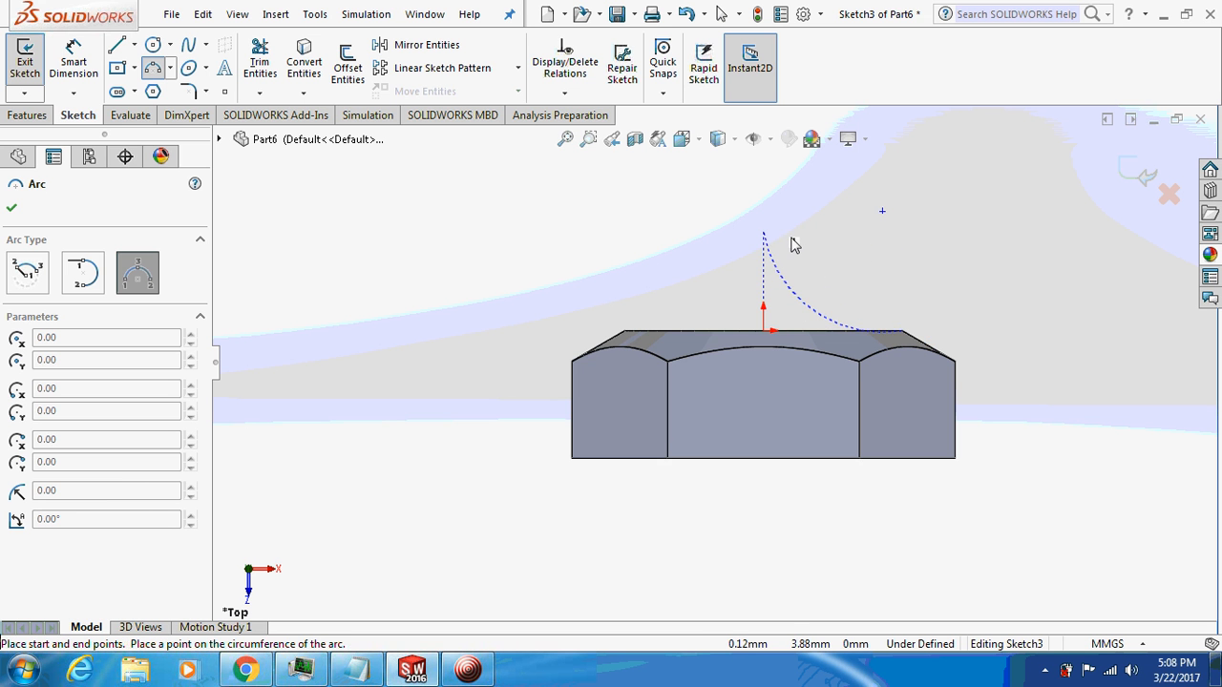
pyautogui.moveTo(875, 265)
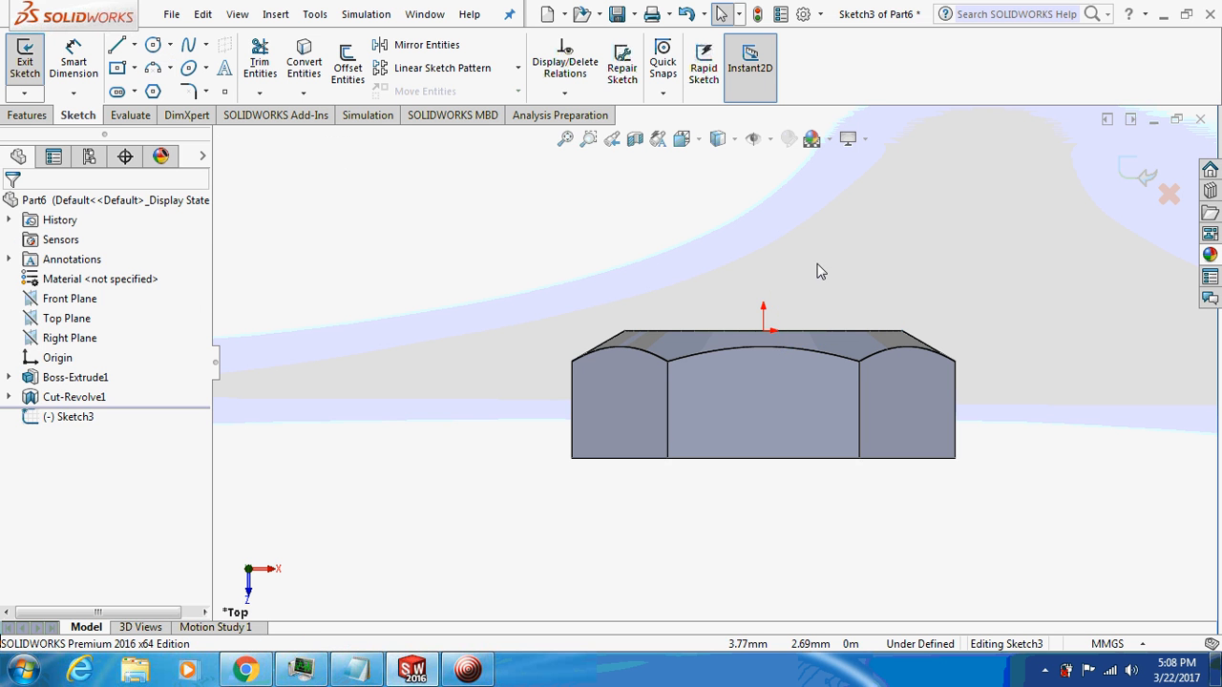
pyautogui.click(153, 44)
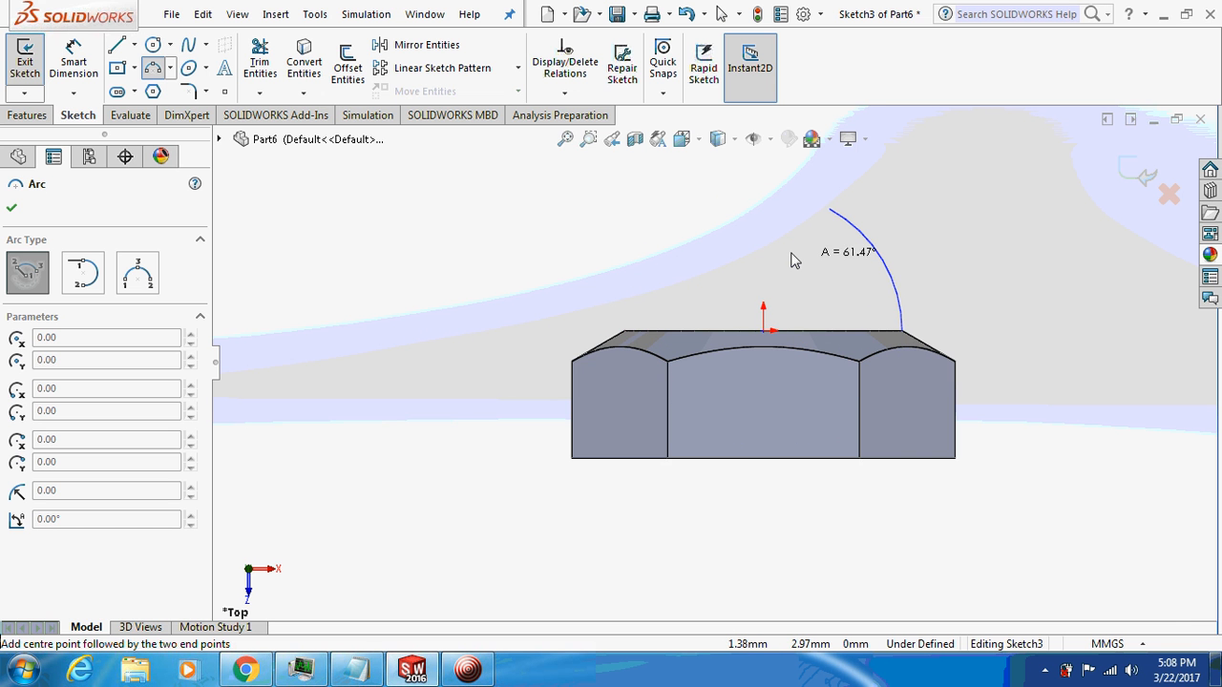
pyautogui.moveTo(760, 197)
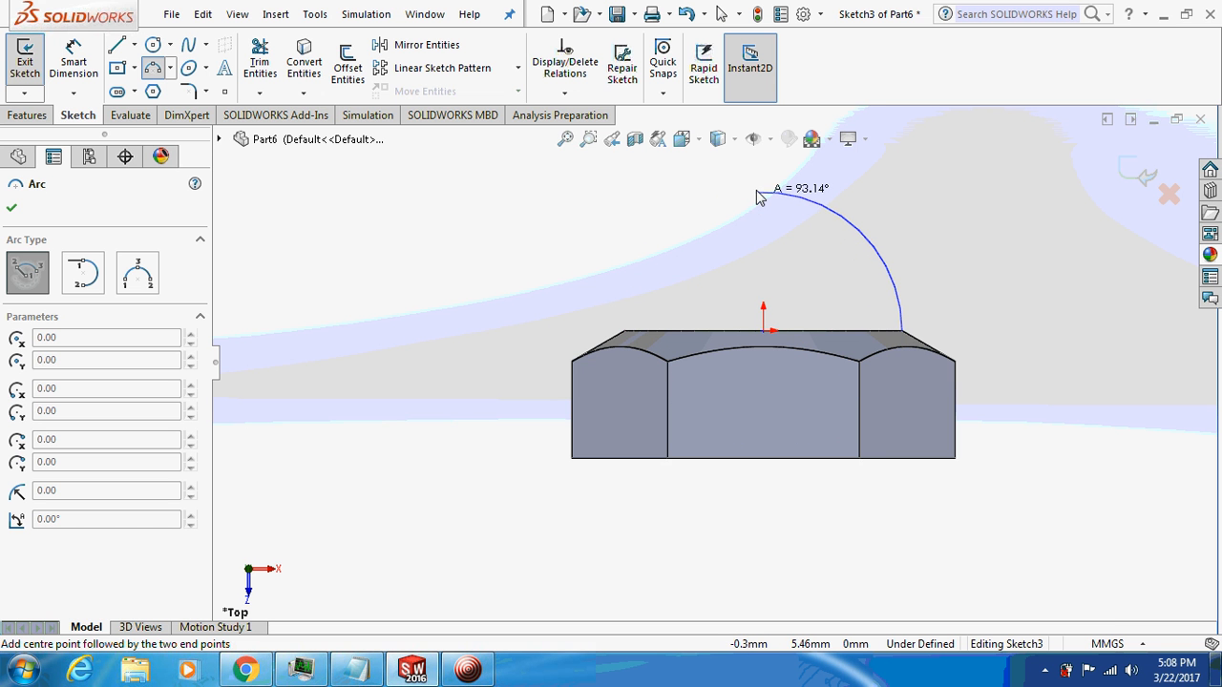
pyautogui.click(762, 195)
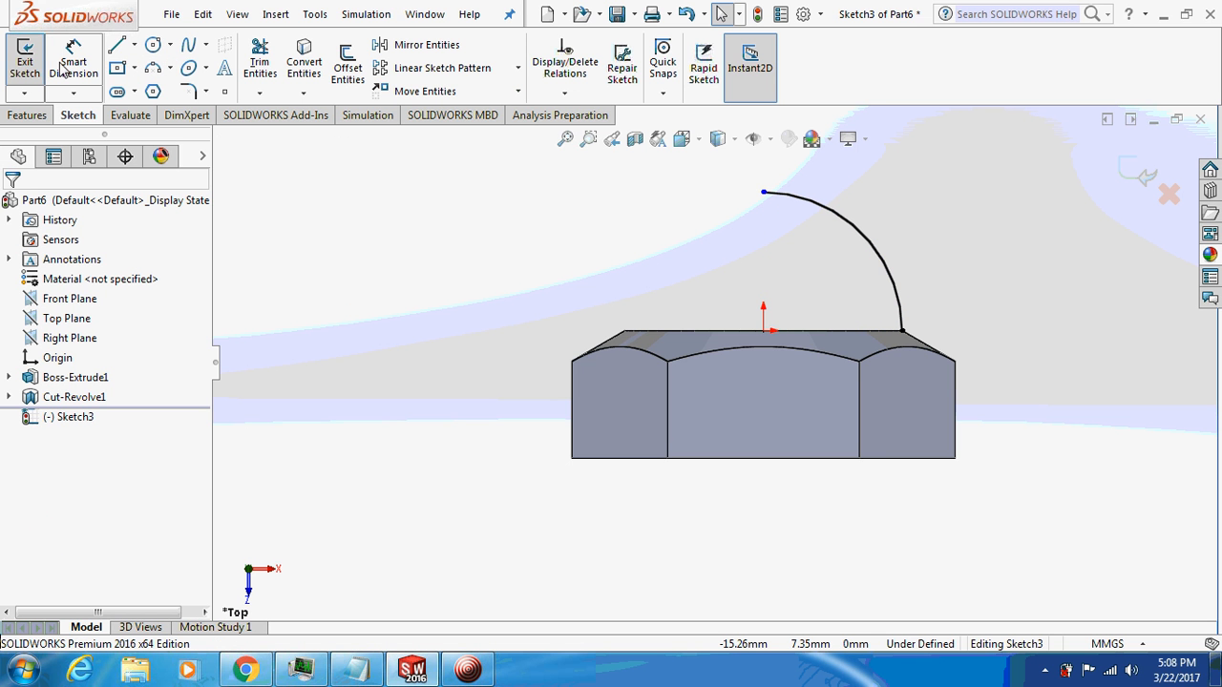
# Add the vertical axis centerline and horizontal base line, then exit the dome profile sketch.
pyautogui.click(141, 46)
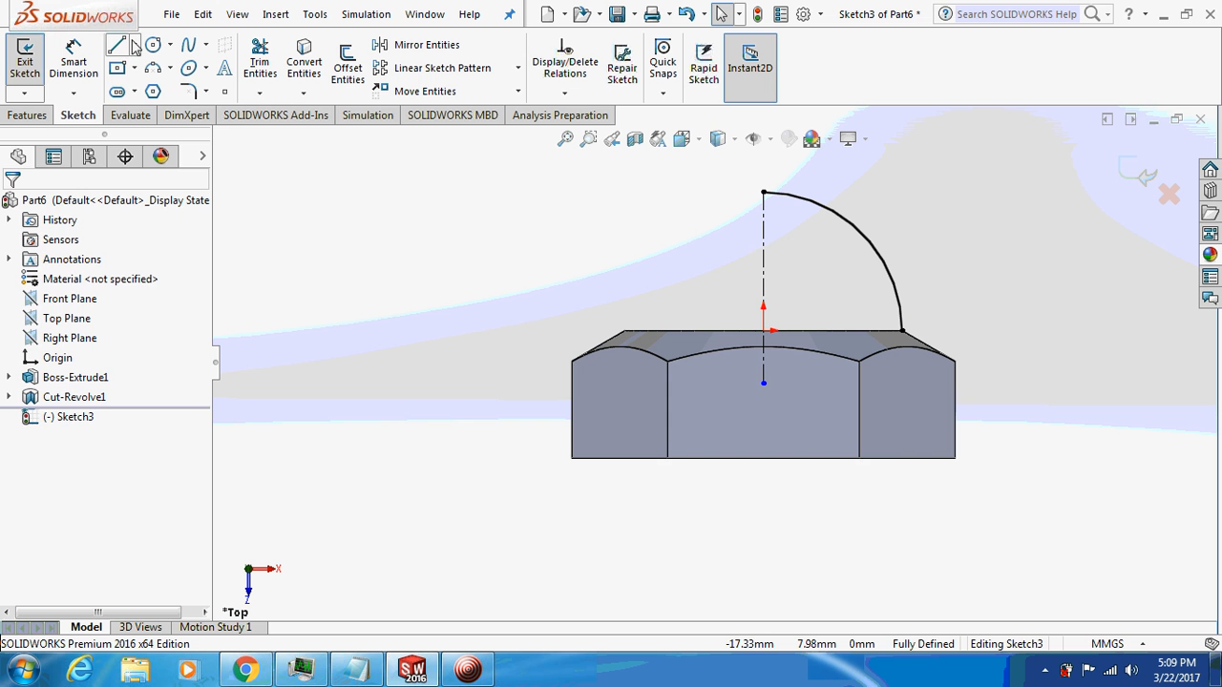
pyautogui.click(118, 46)
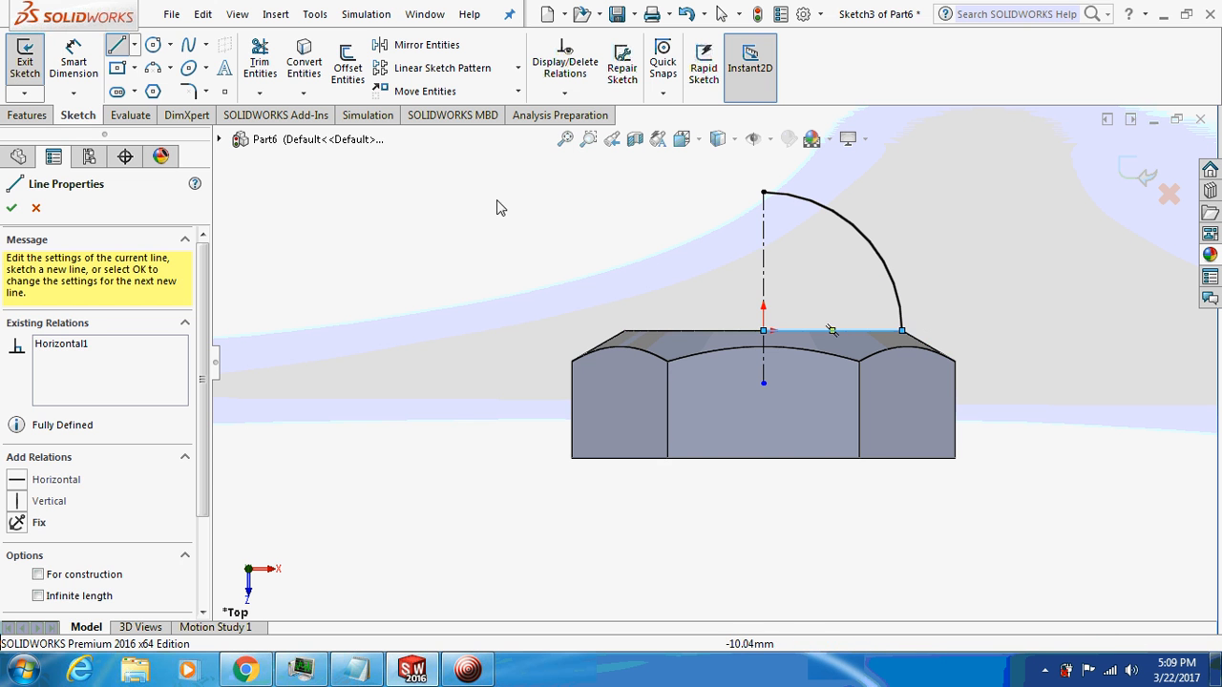
pyautogui.click(11, 206)
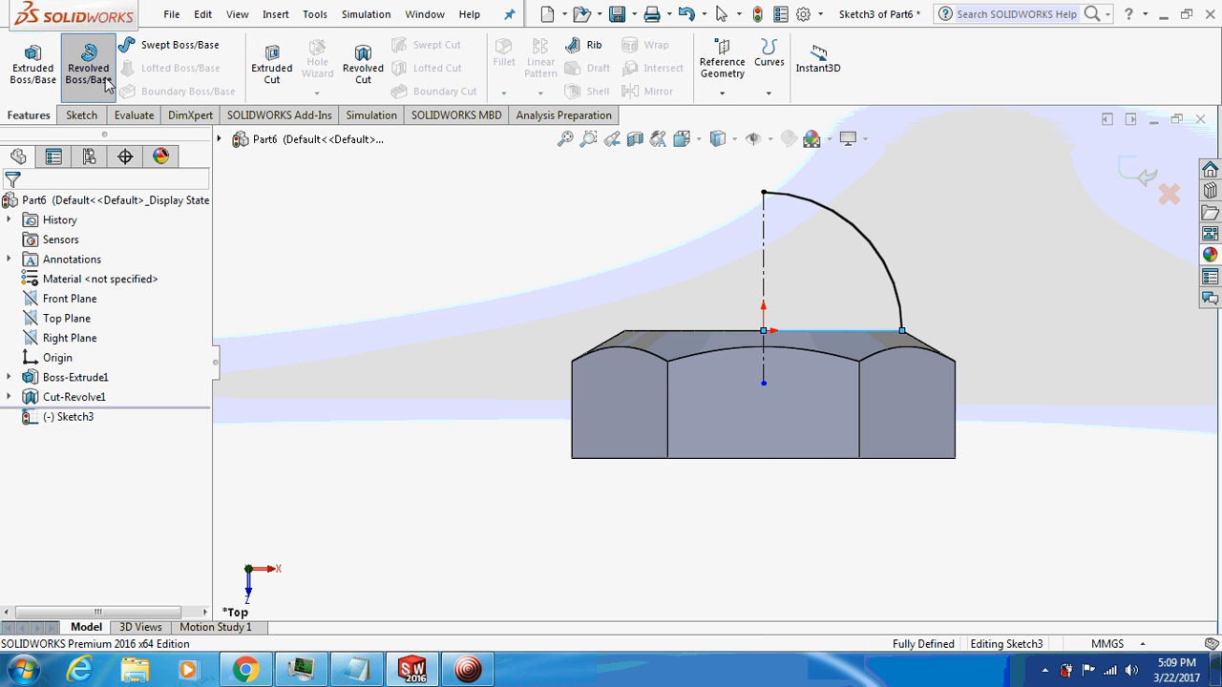
# Revolve the dome profile about the centerline, Blind 360°, creating the acorn cap.
pyautogui.click(87, 61)
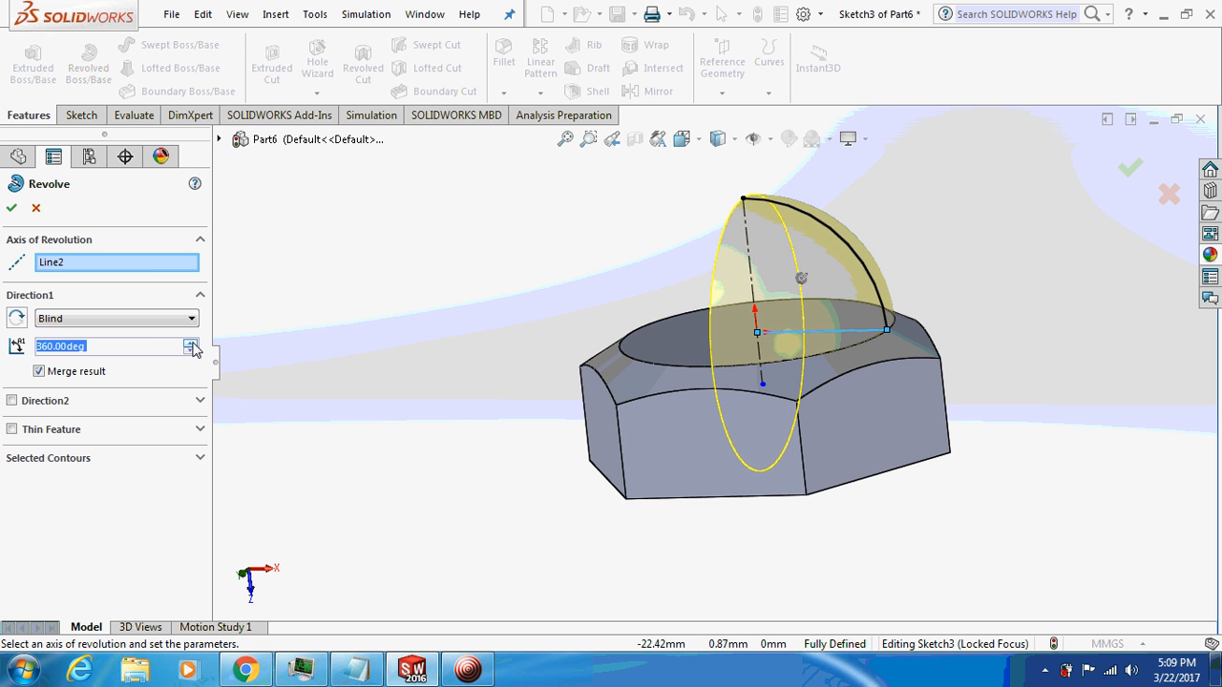
pyautogui.click(191, 352)
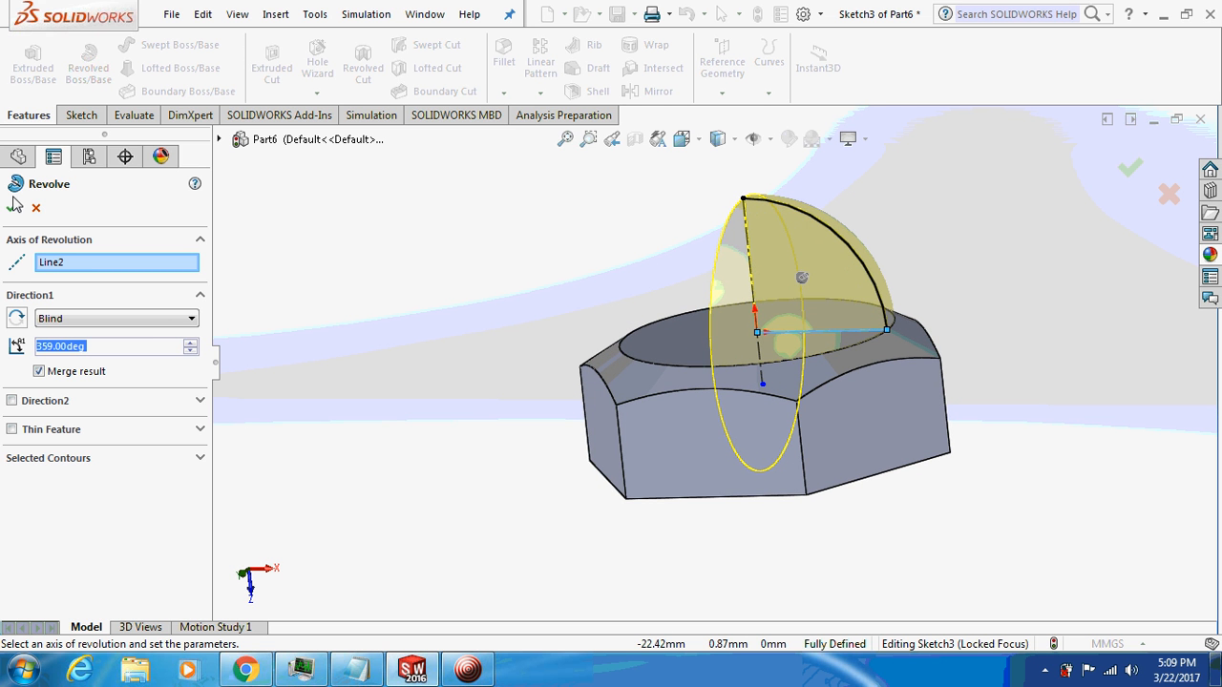
pyautogui.click(1130, 168)
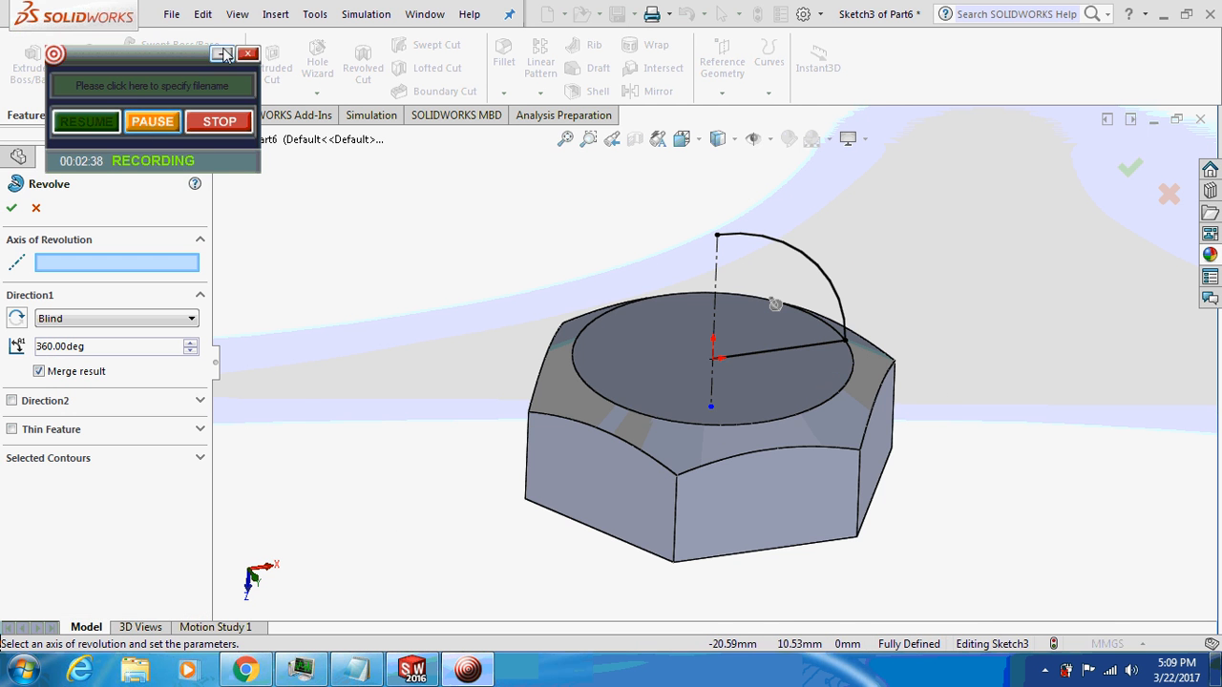
pyautogui.click(710, 287)
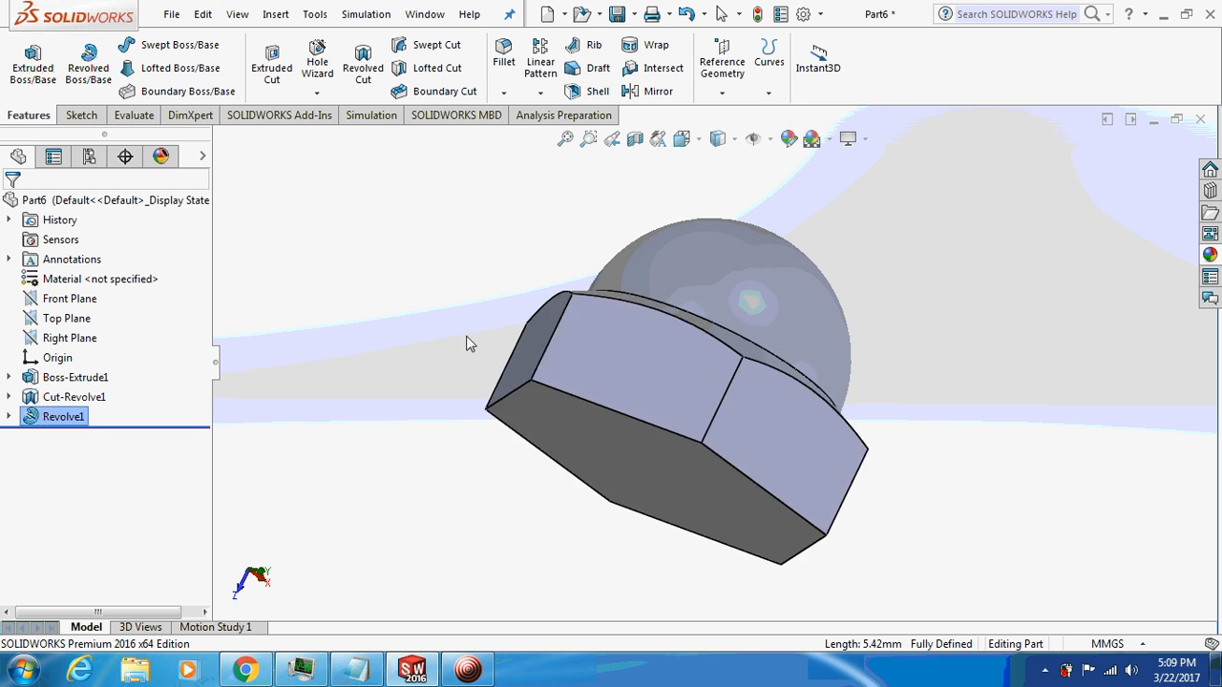
# Sketch an 8 mm diameter circle centred on the flat hexagonal face.
pyautogui.rightClick(611, 363)
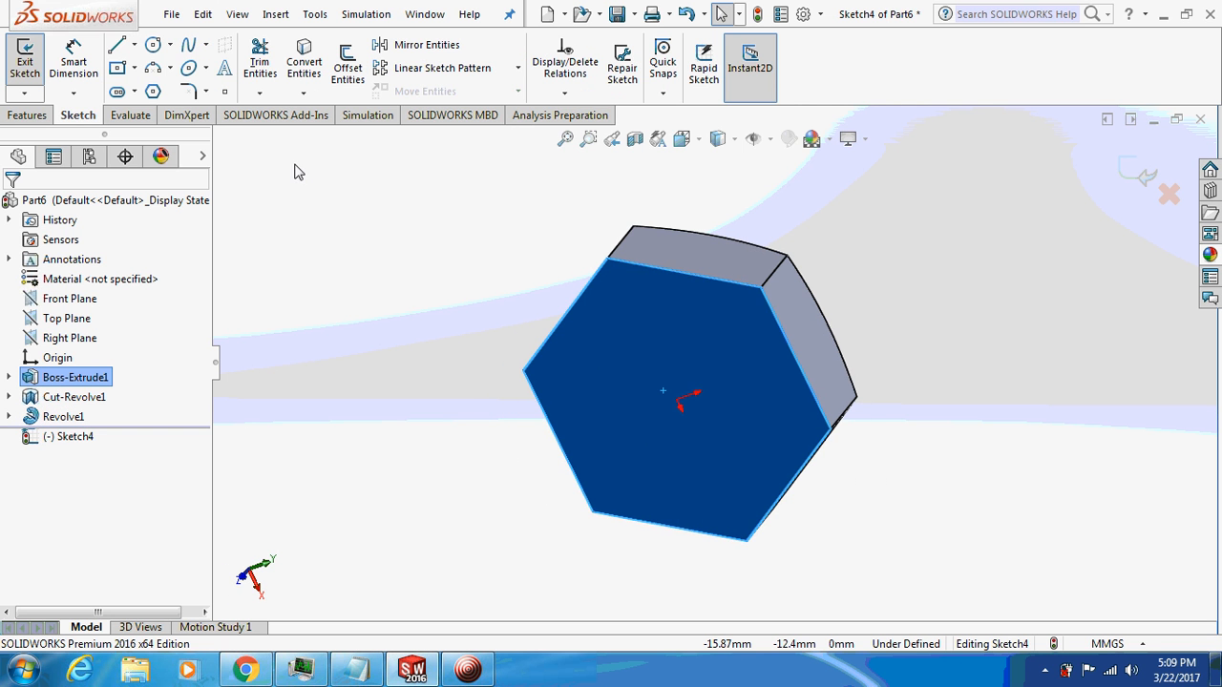
pyautogui.click(152, 46)
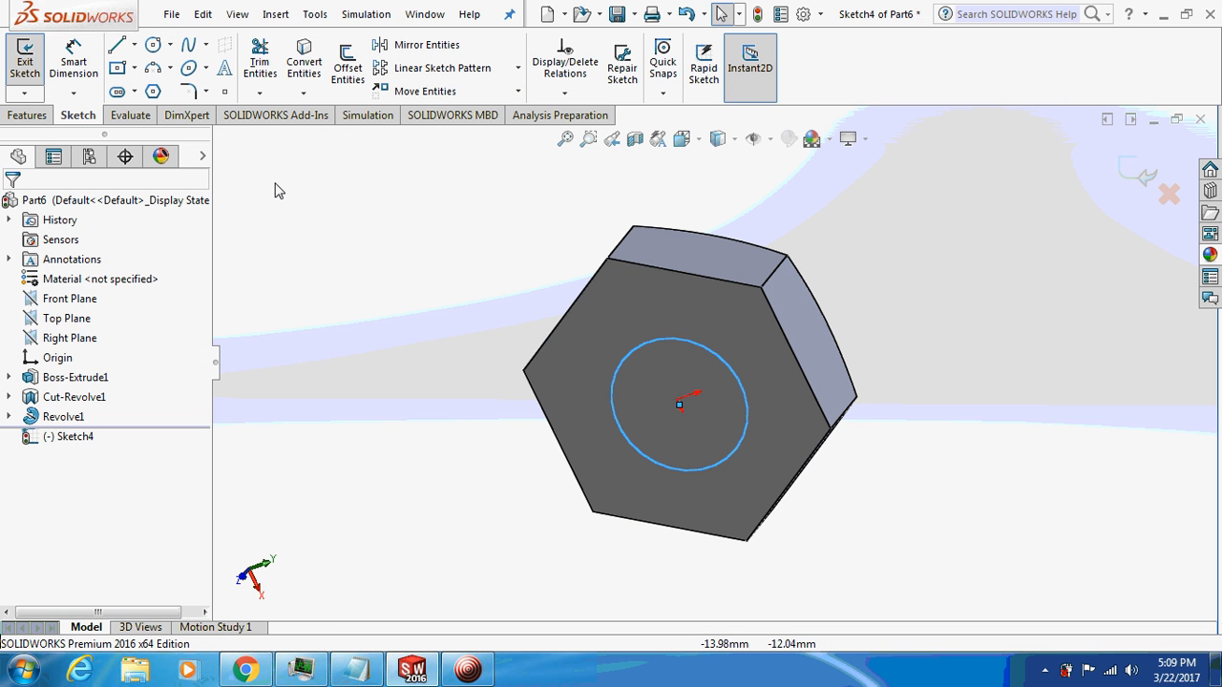
pyautogui.click(130, 115)
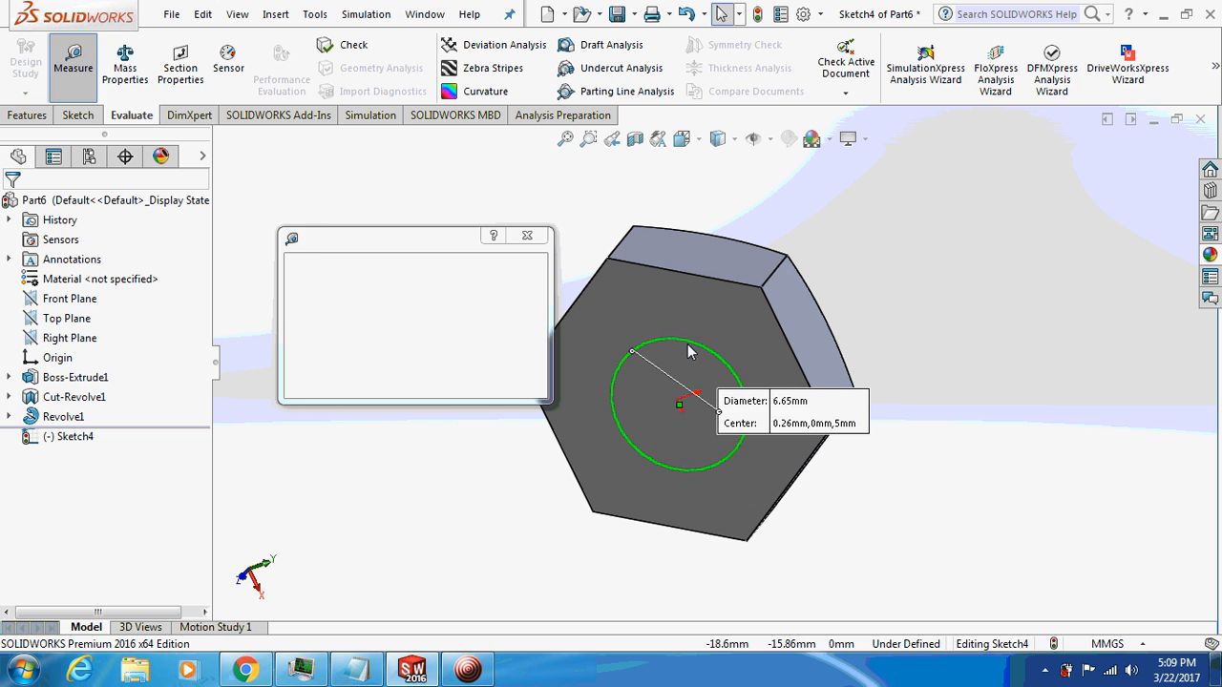
pyautogui.click(527, 237)
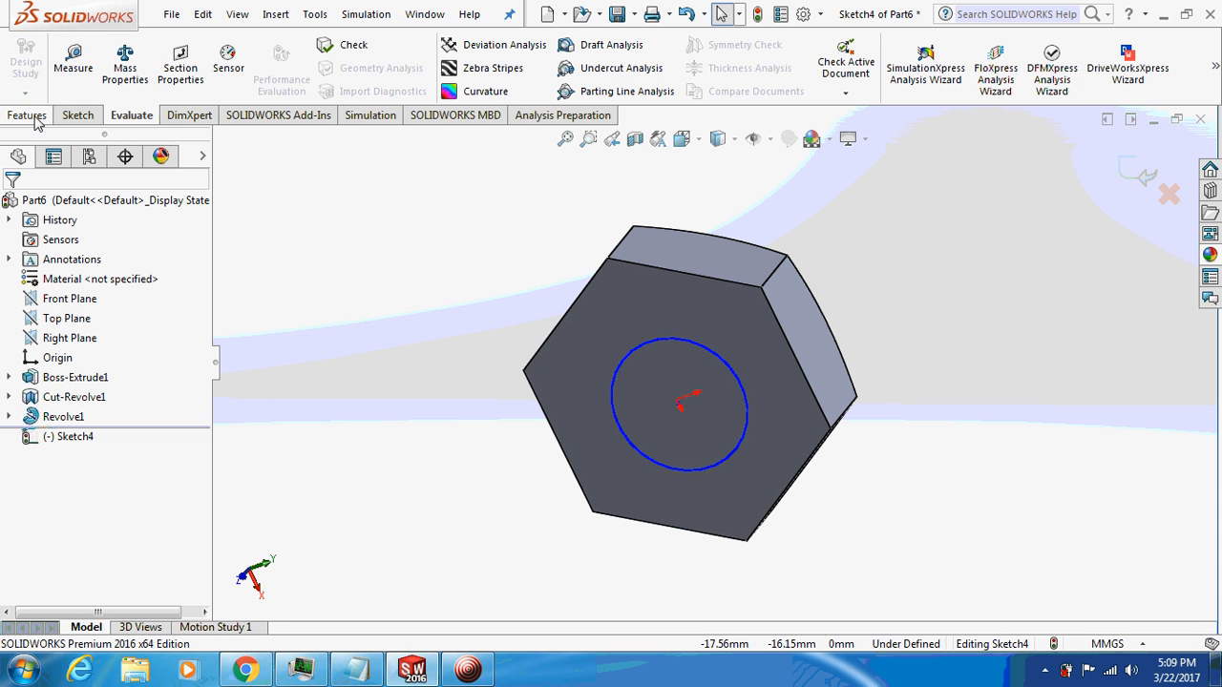
pyautogui.click(76, 114)
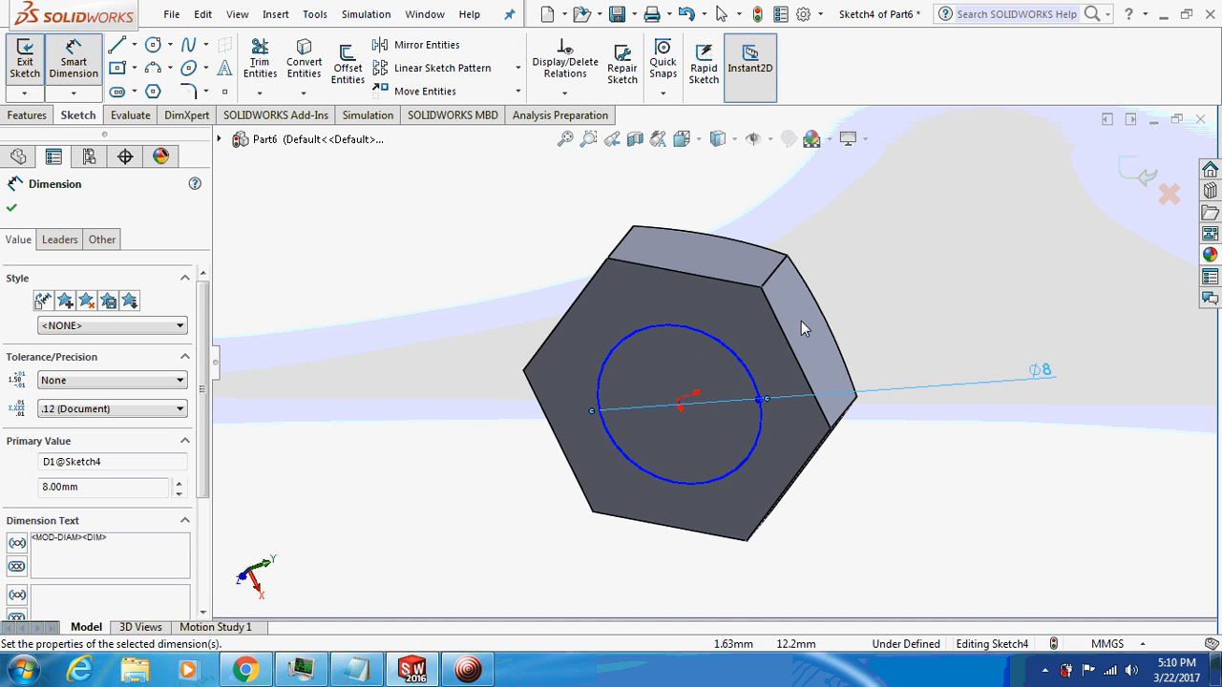
# Extrude-cut the circle Blind 5 mm deep to form the bore.
pyautogui.click(27, 115)
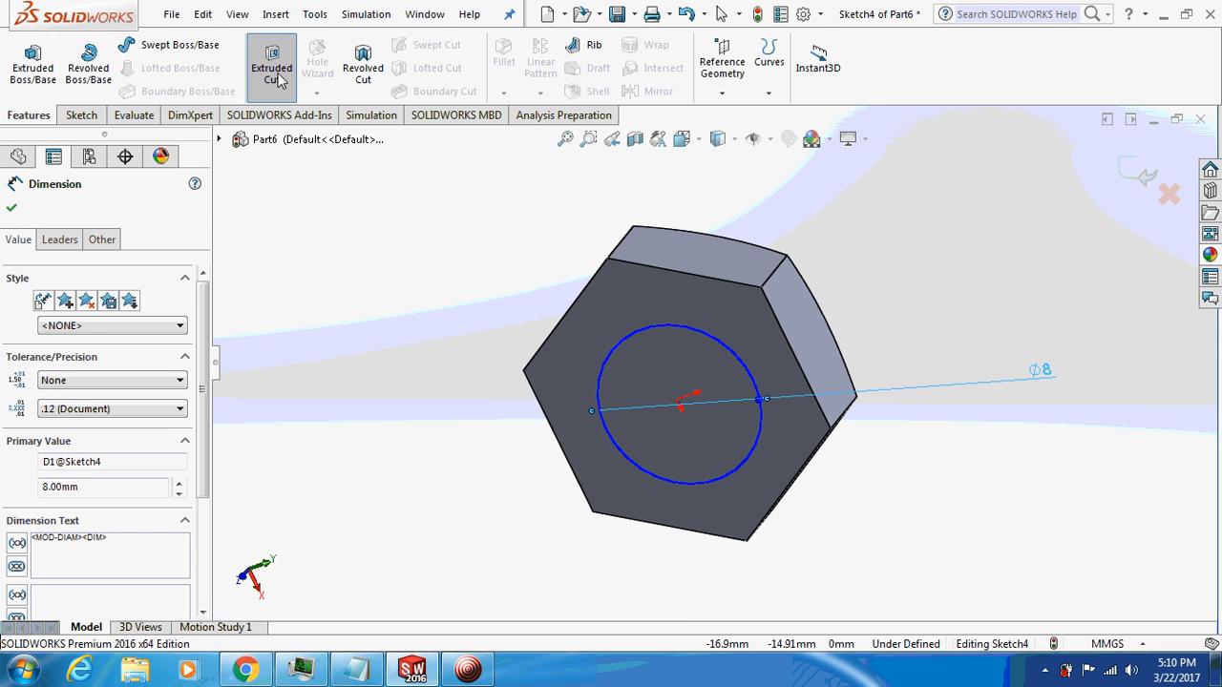
pyautogui.click(271, 65)
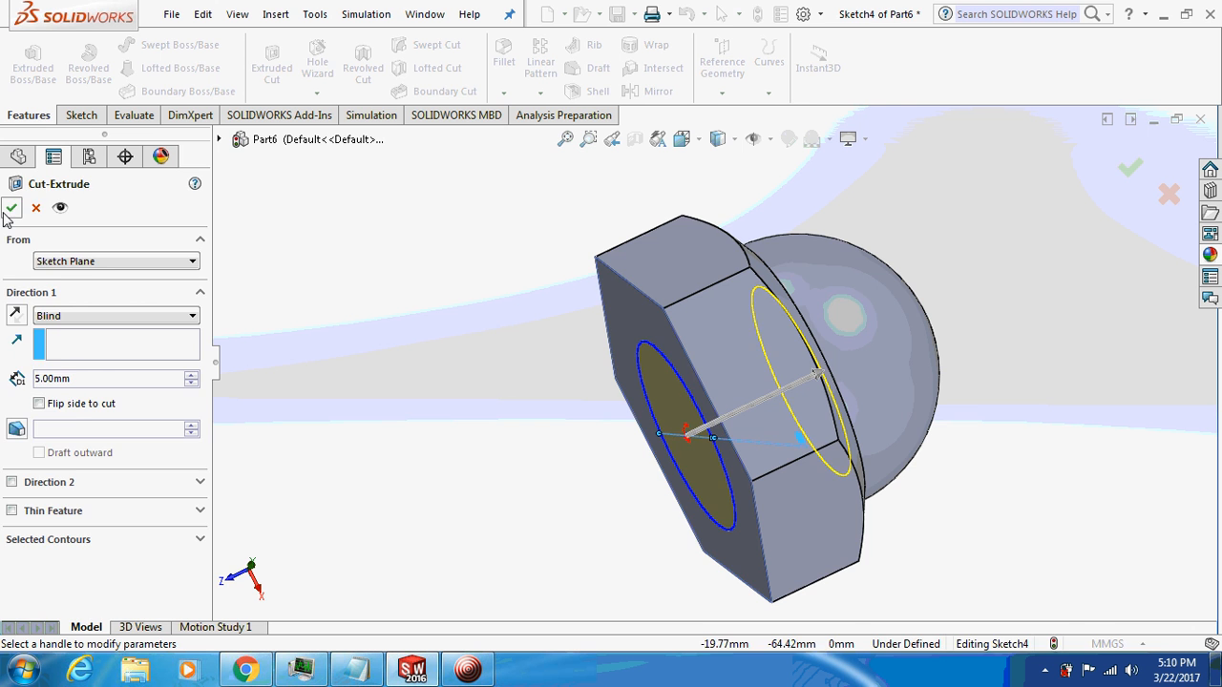
pyautogui.click(11, 209)
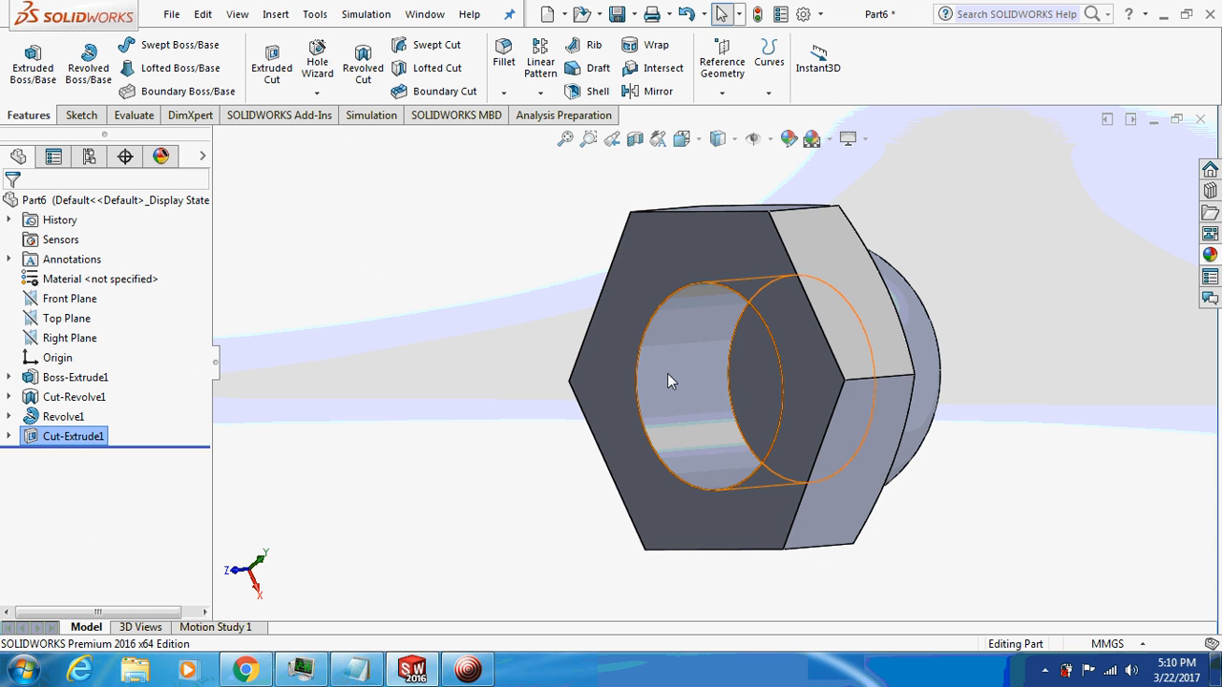
pyautogui.click(275, 13)
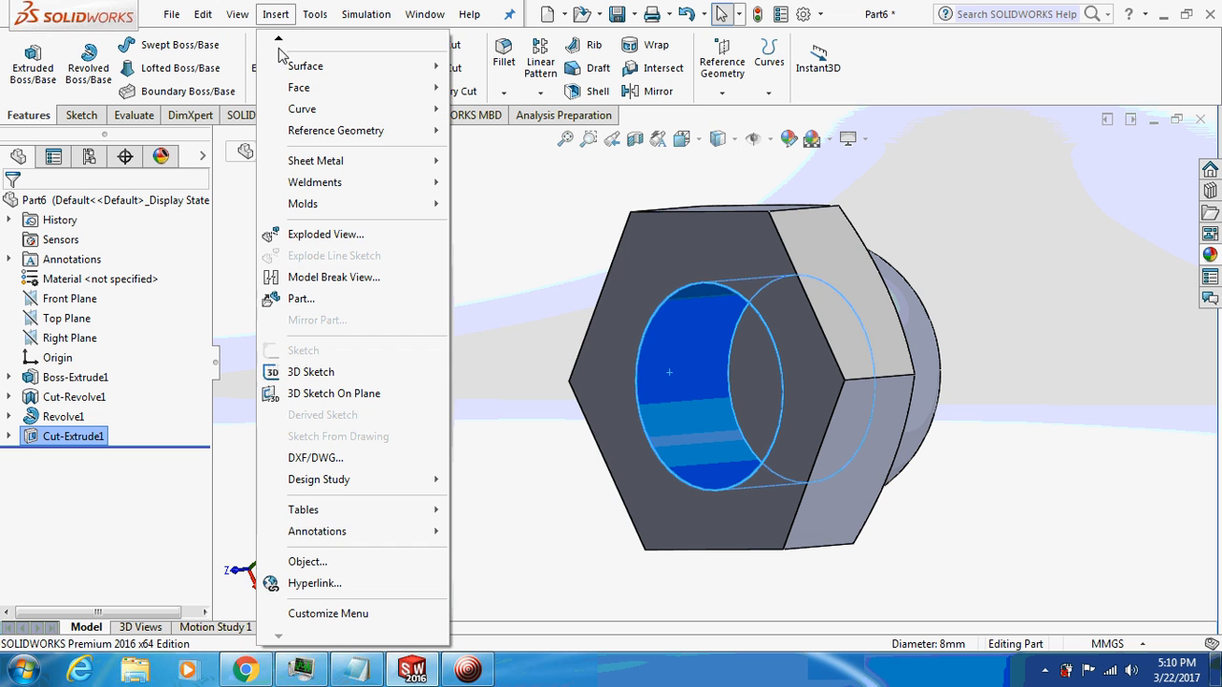
pyautogui.moveTo(317, 530)
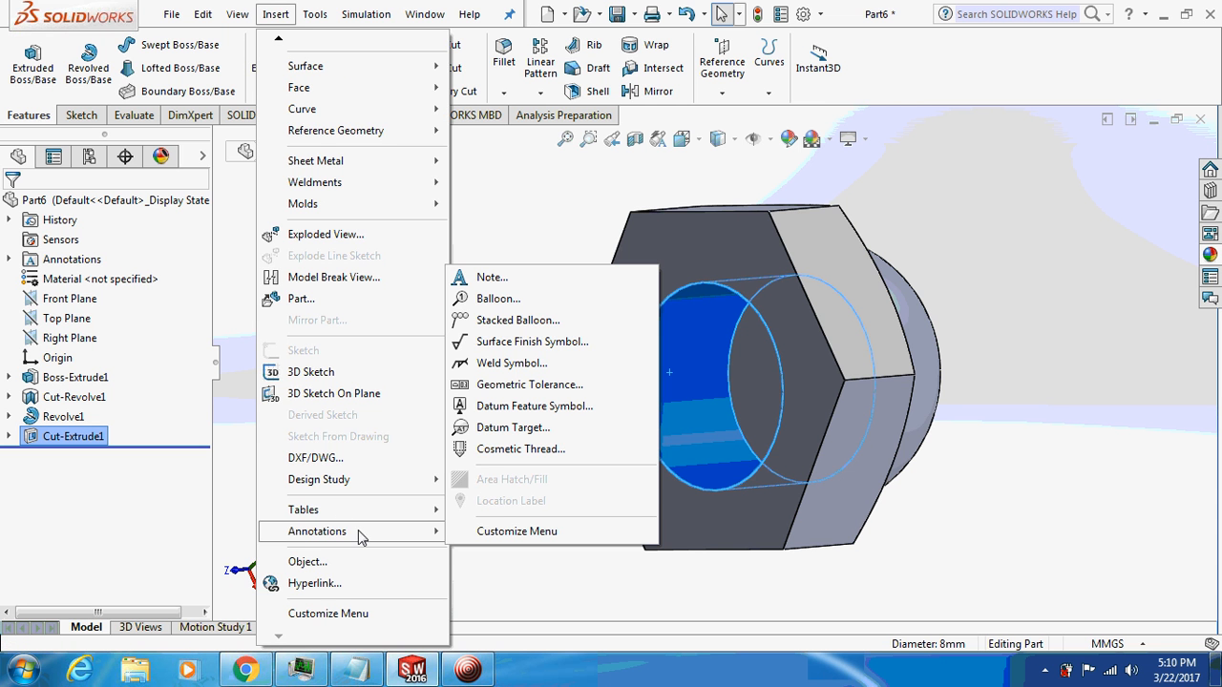
# Apply a cosmetic thread to the bore edge, 10 mm Up to Next.
pyautogui.click(520, 449)
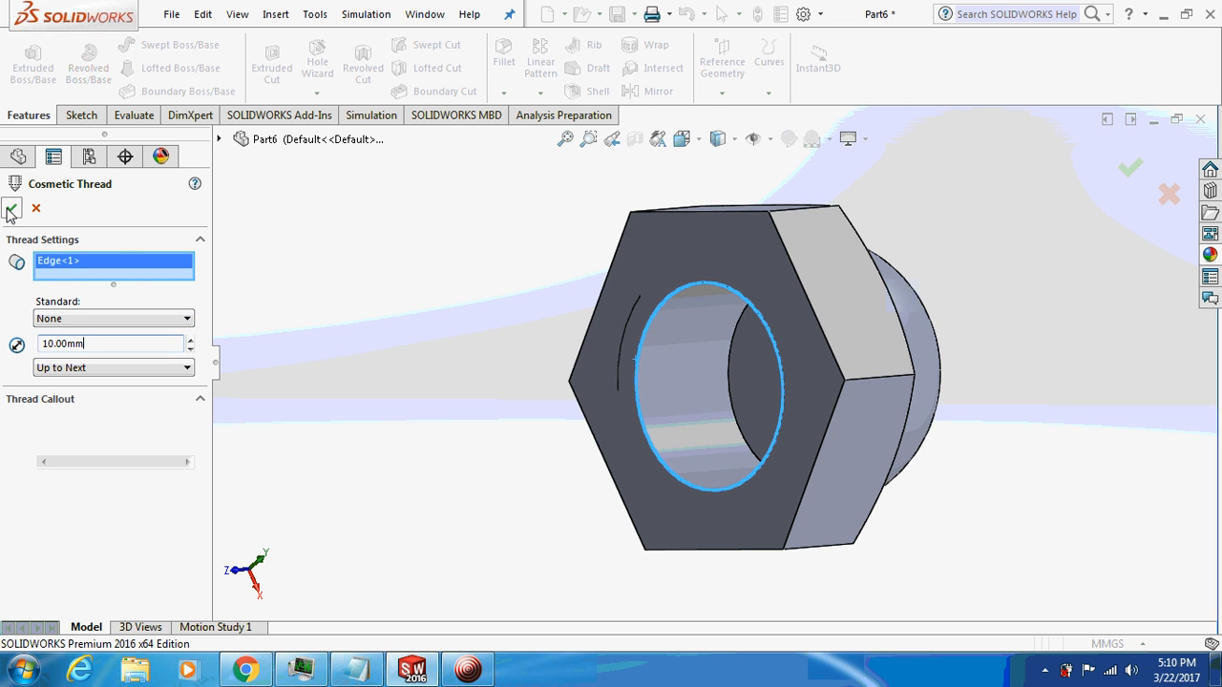
pyautogui.click(11, 208)
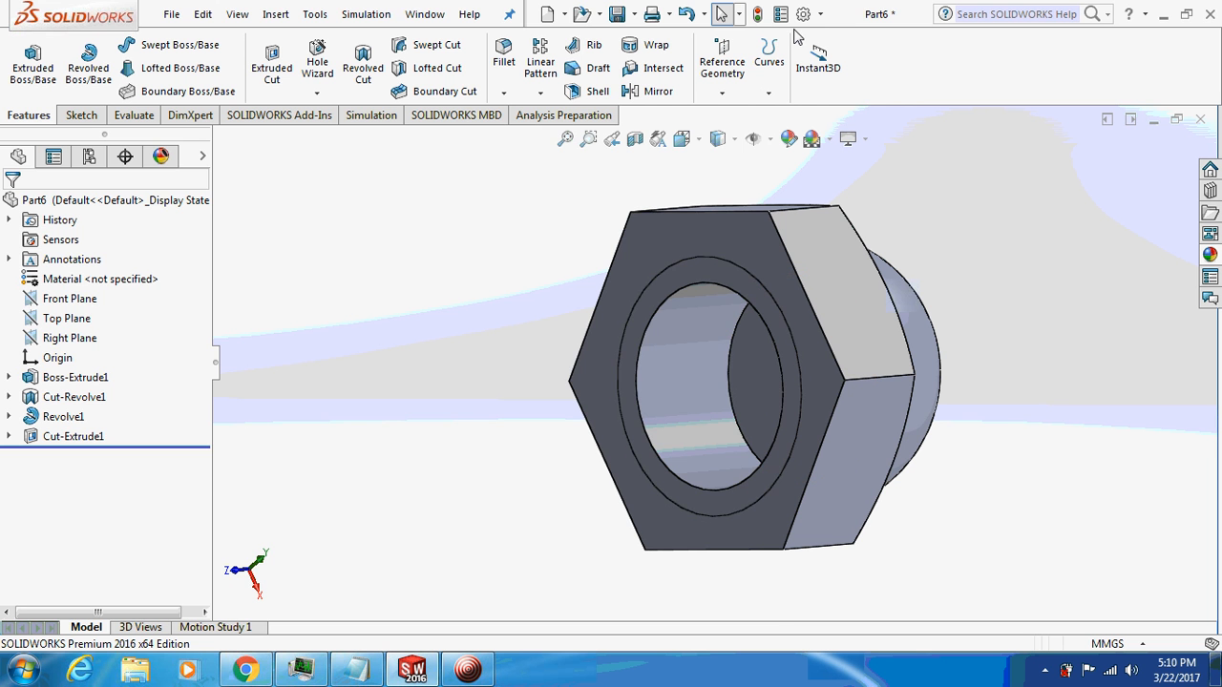
# Enable Shaded cosmetic threads under Document Properties > Detailing.
pyautogui.click(802, 13)
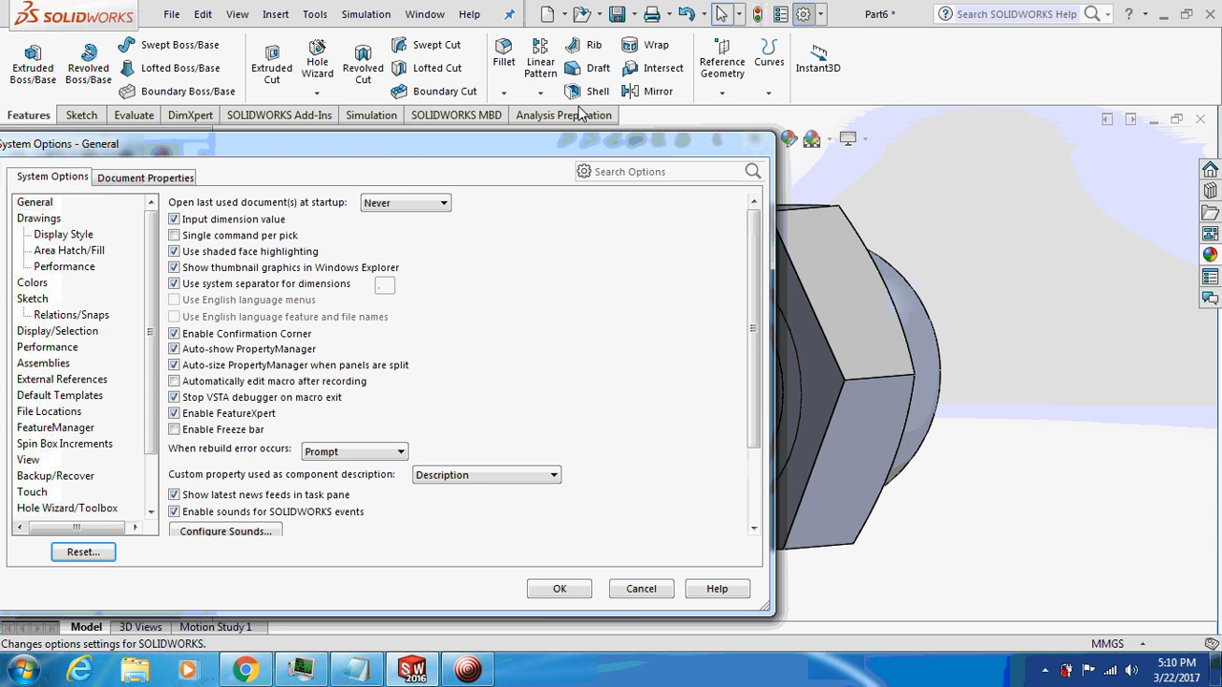
pyautogui.click(146, 176)
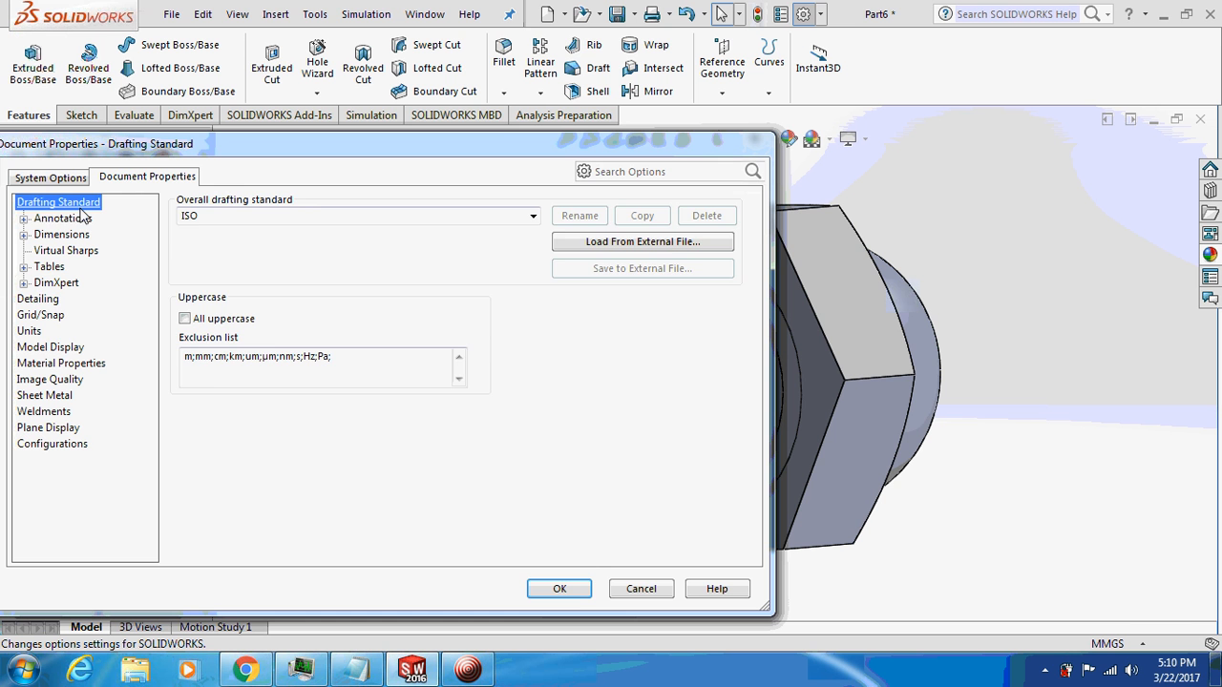
pyautogui.click(38, 298)
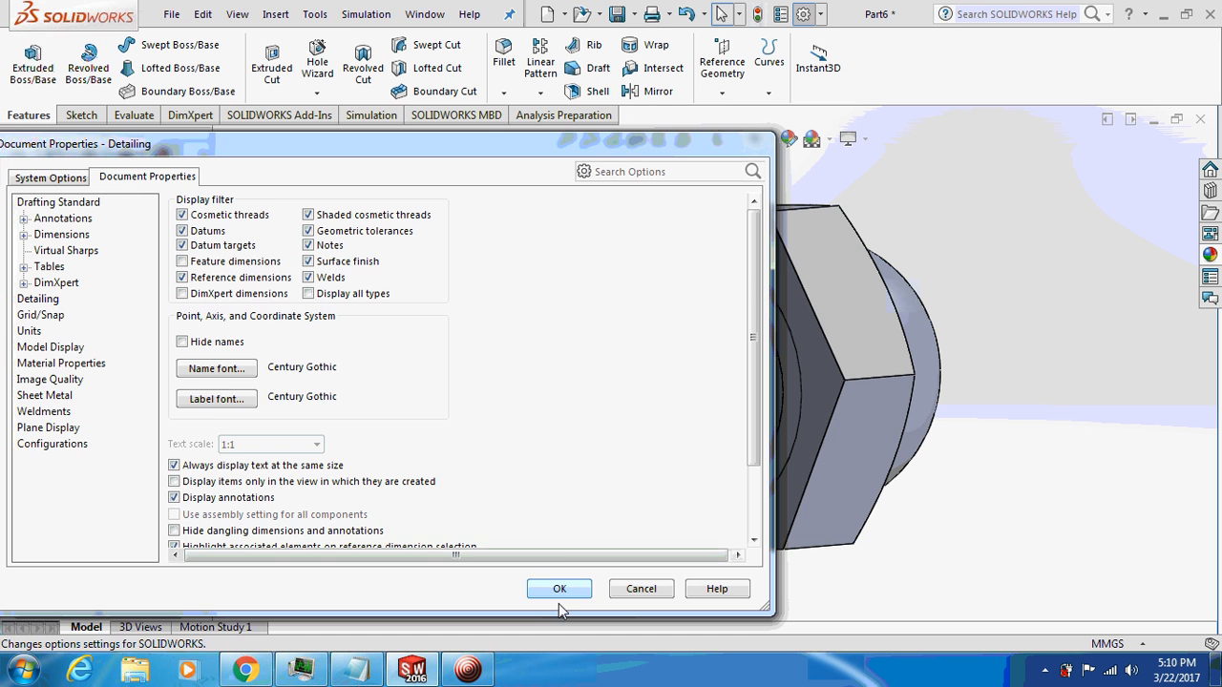
pyautogui.click(560, 588)
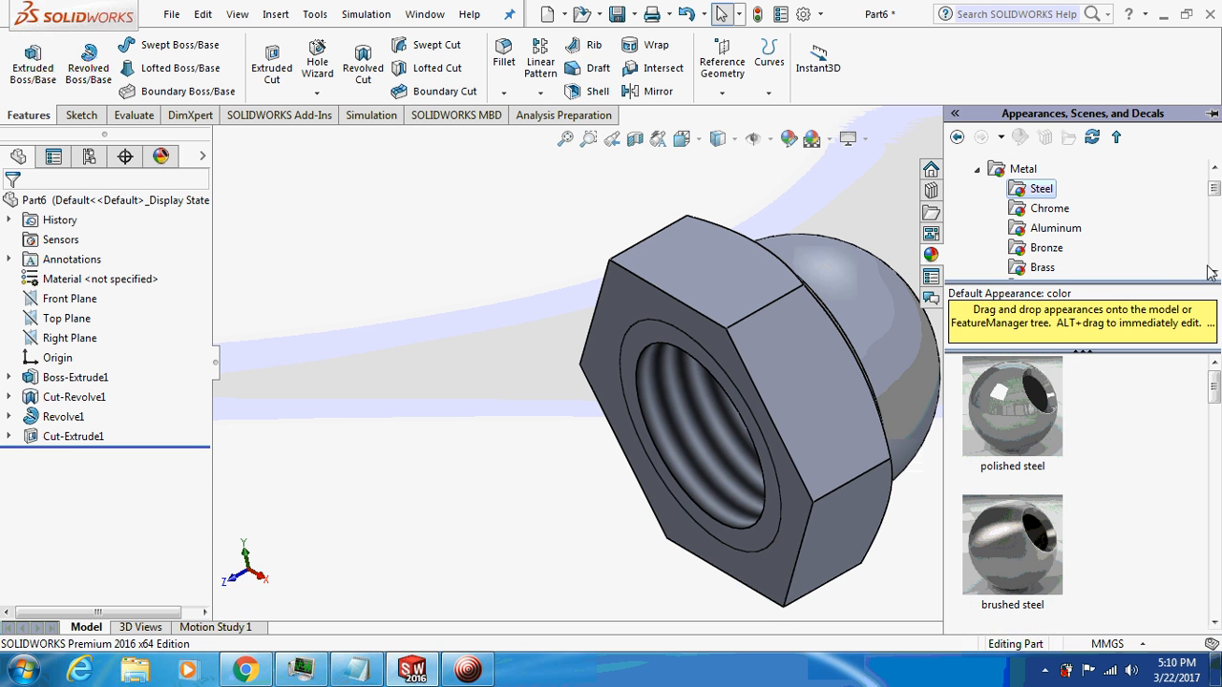
# Browse the Metal > Steel appearance swatches to find a finish for the nut.
pyautogui.scroll(-3)
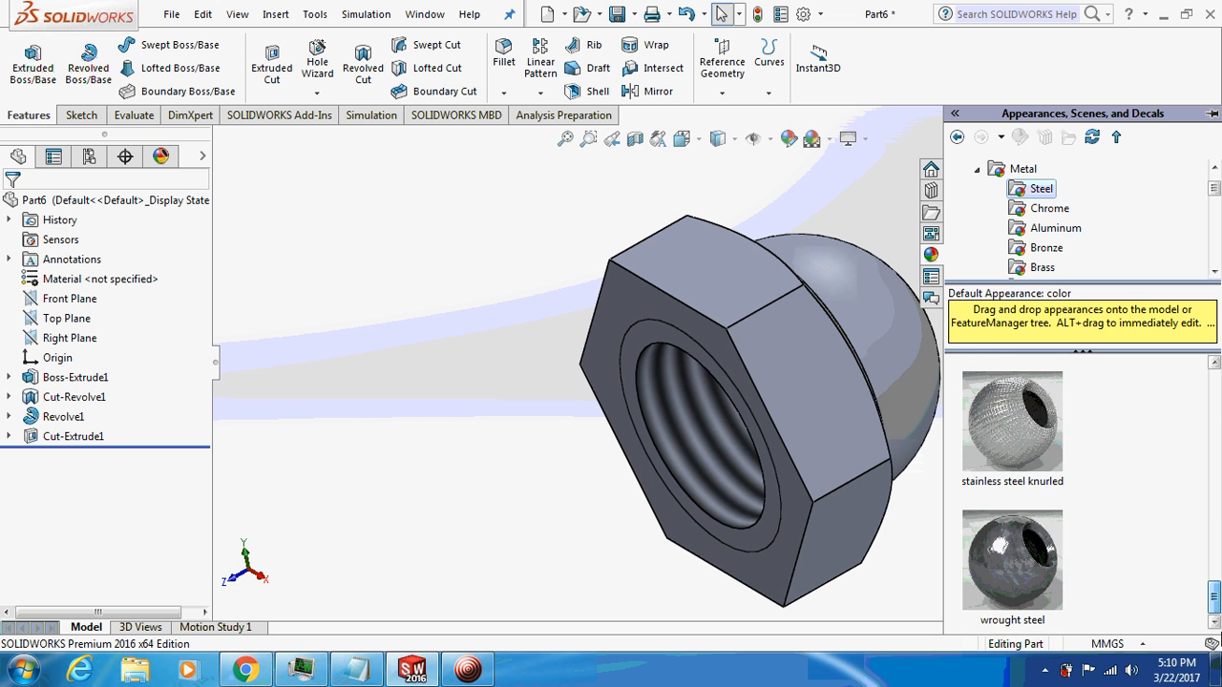
pyautogui.scroll(-3)
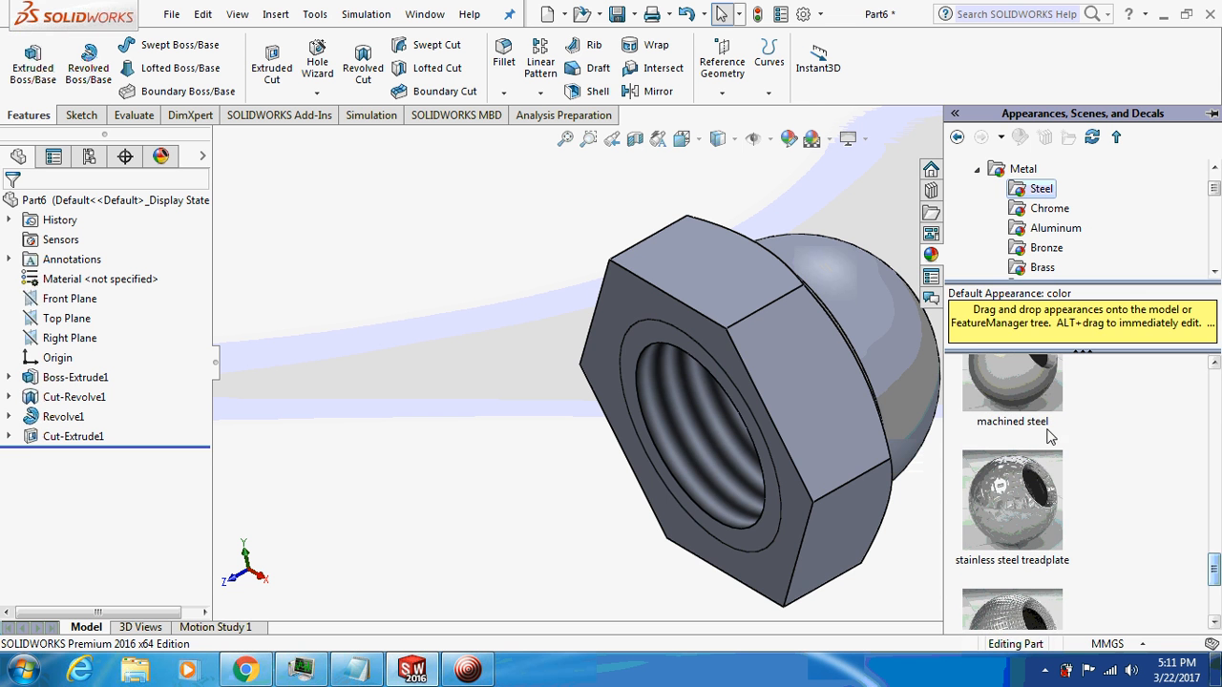